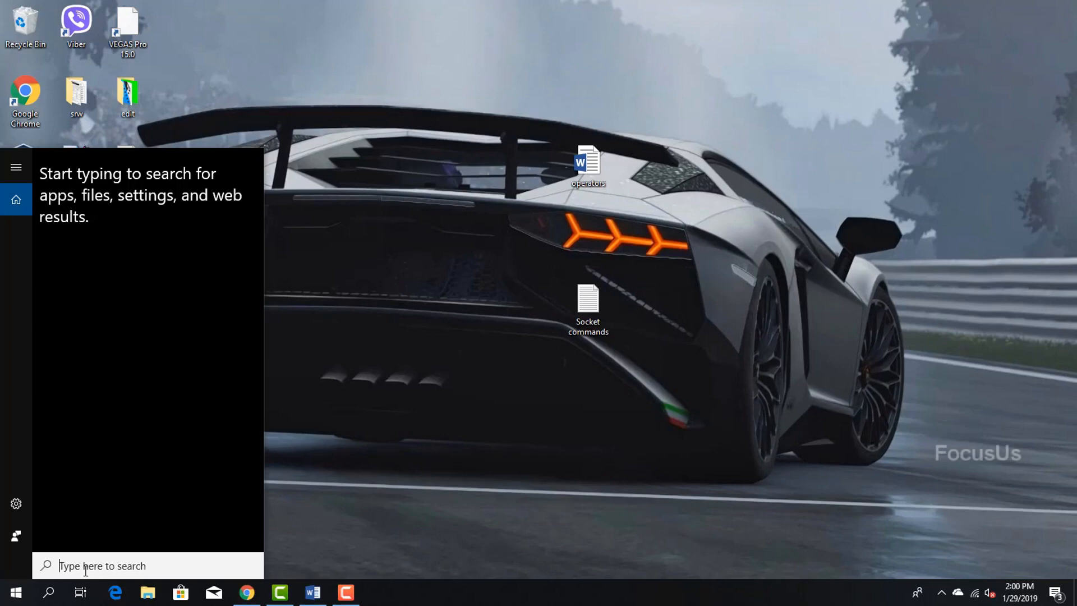
Search the Start menu for 'idle' and launch IDLE (Python 3.7 64-bit)
text(idle)
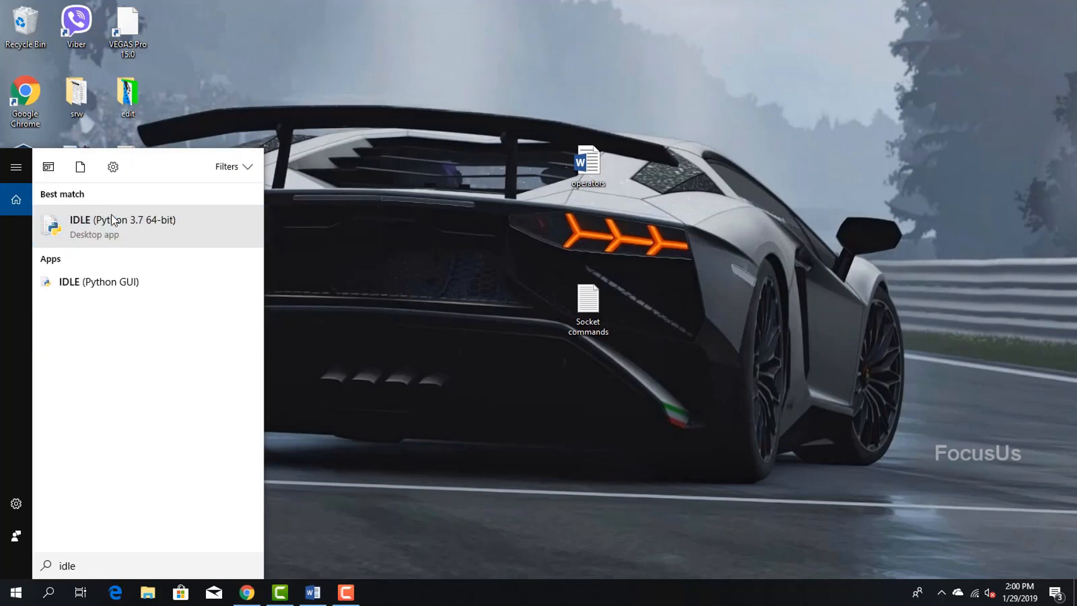
click(123, 226)
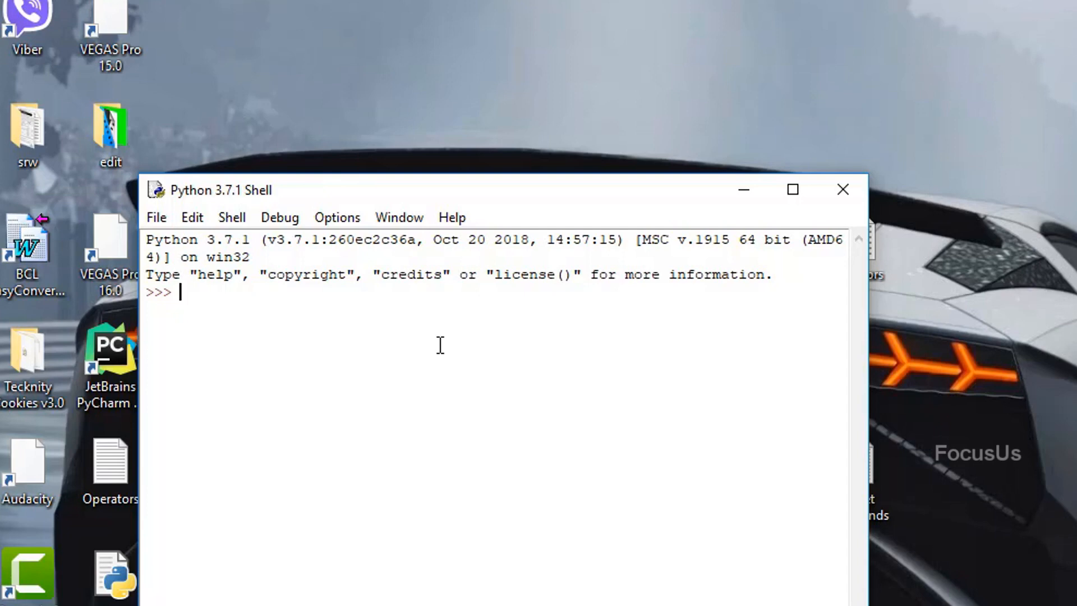
Run print("hello world") in the shell to output hello world
text(print(")
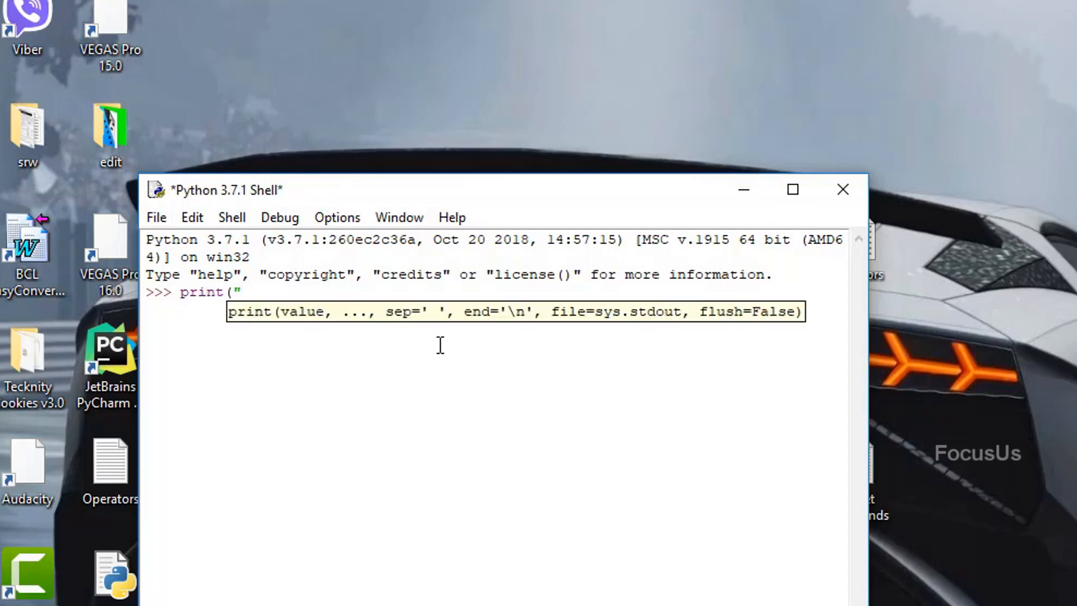
text(hello worl)
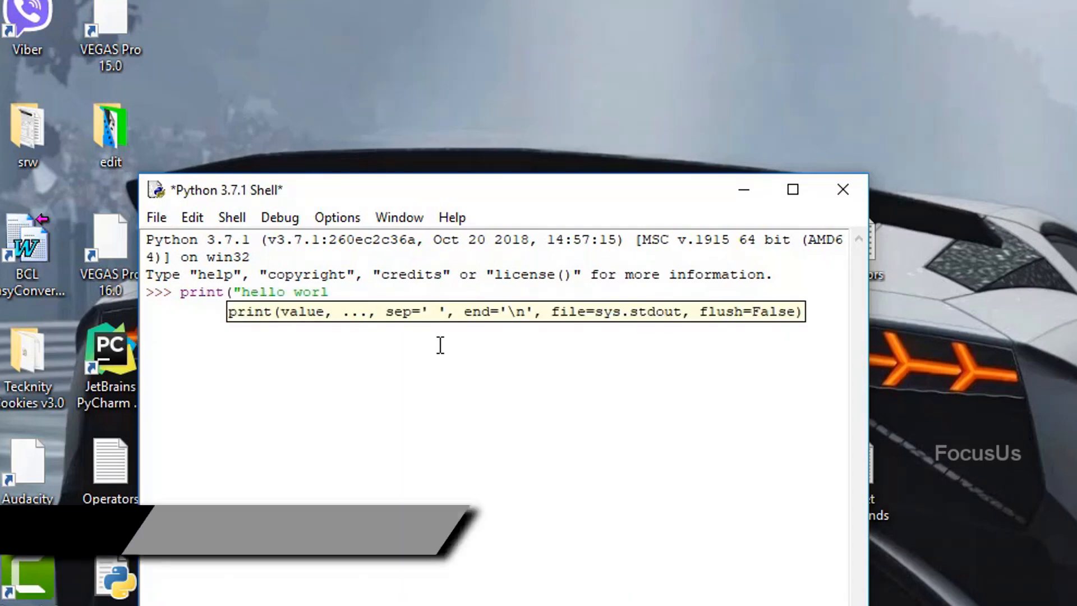
text(d"))
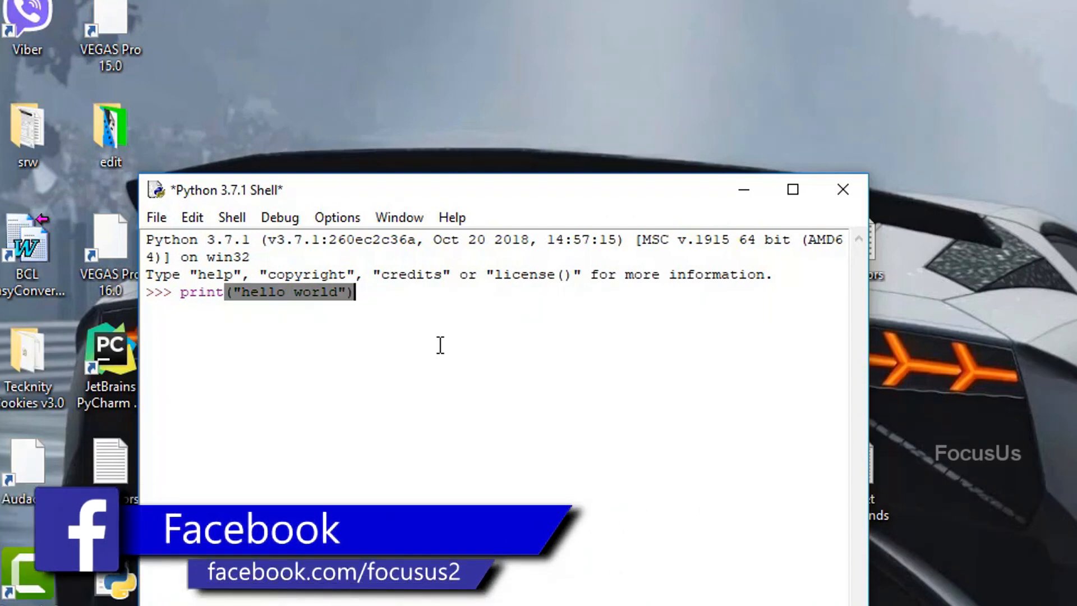
click(353, 291)
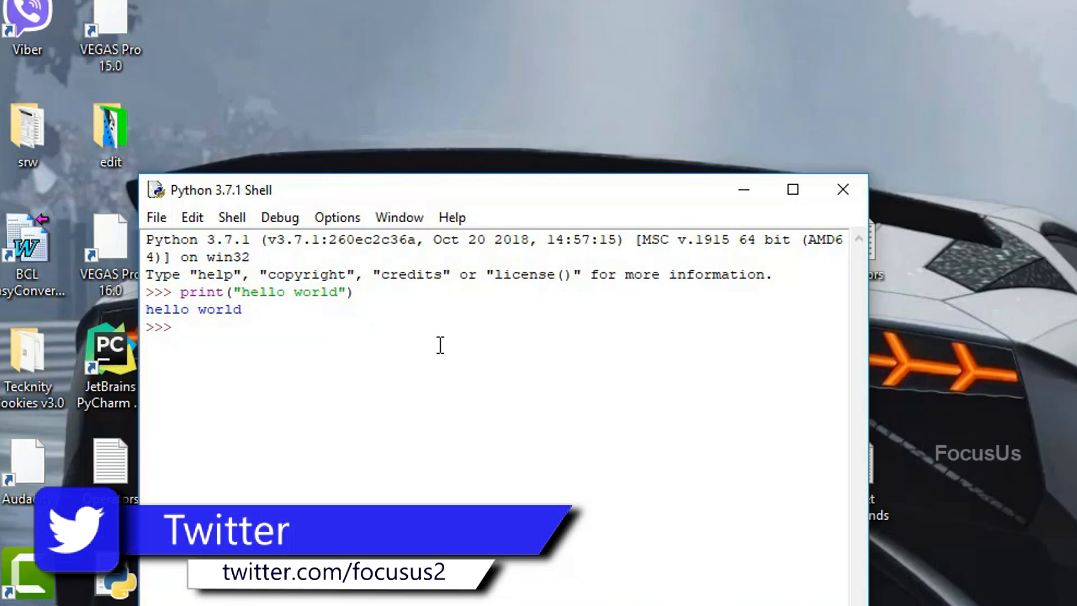
Run print(2), then print(hello world) without quotes to trigger a SyntaxError
text(p)
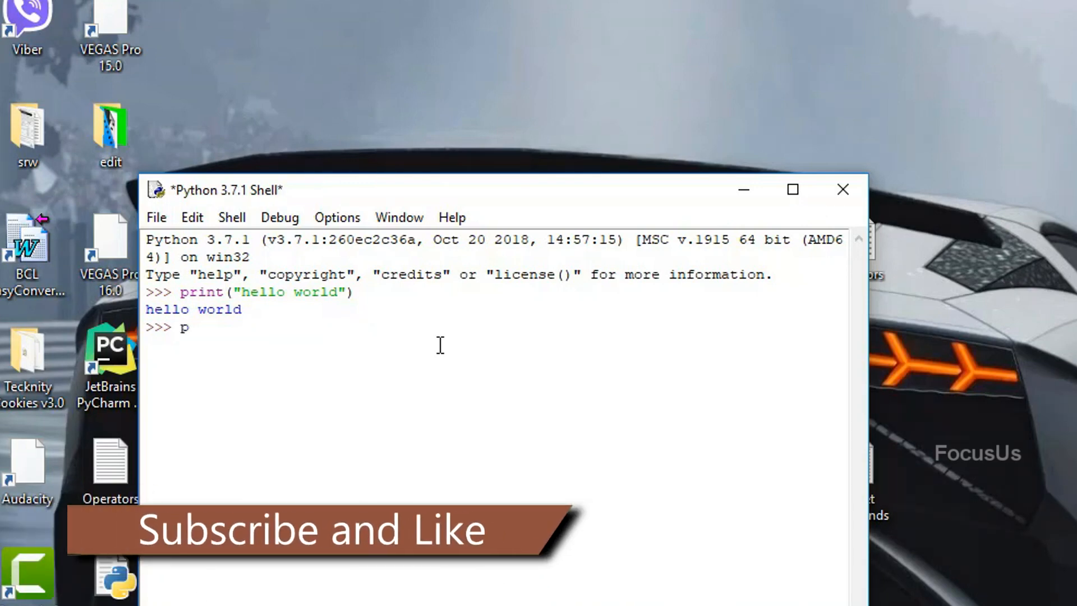
text(rint(2)
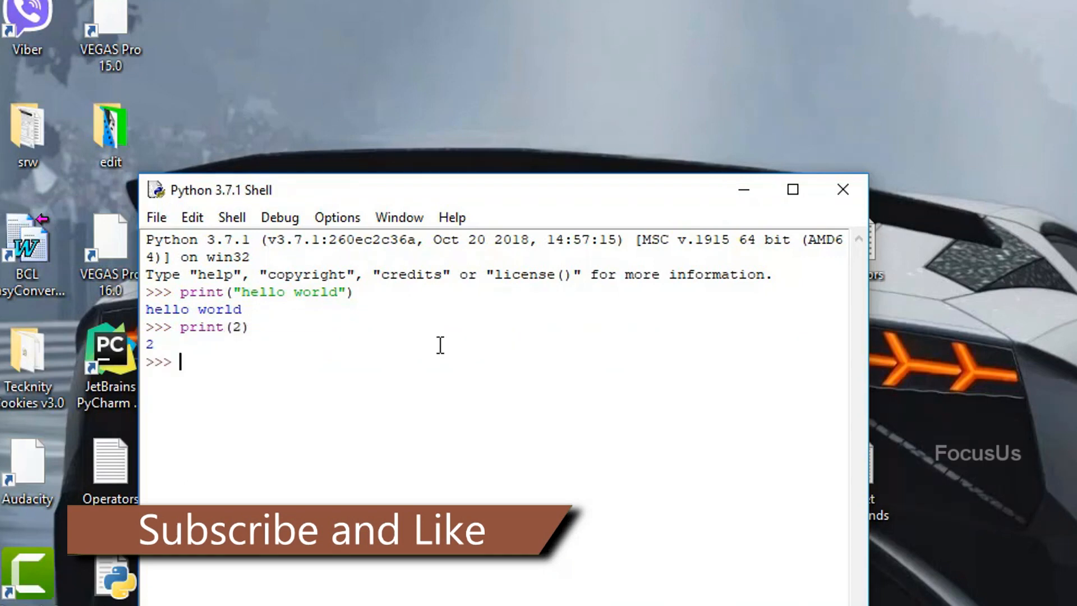
text(p)
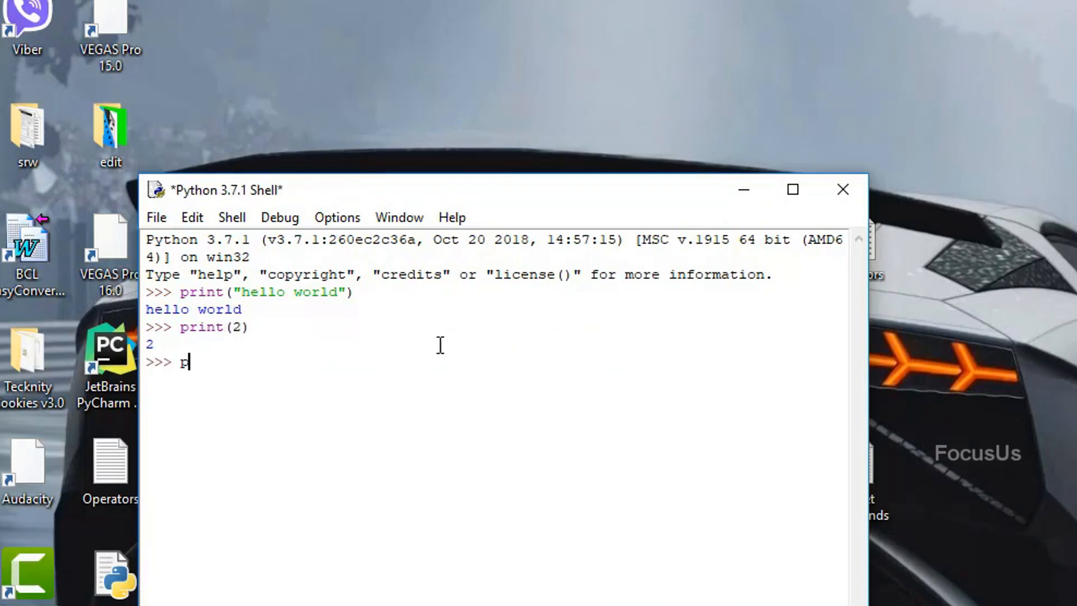
text(rint(hello world)
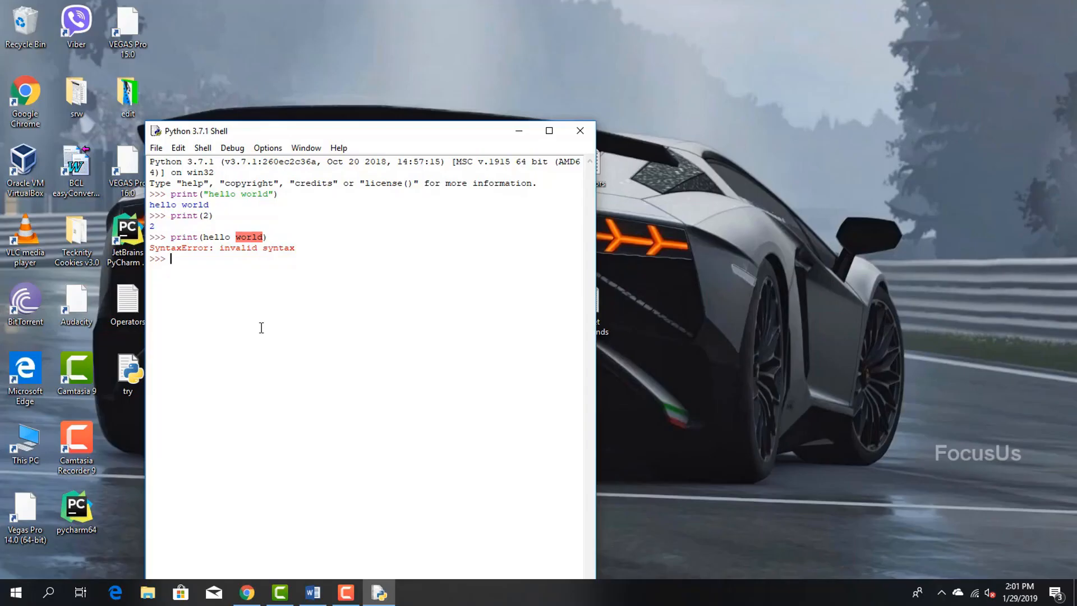
Show the Word operators document with its Arithmetic operators table, then return to the shell
click(312, 591)
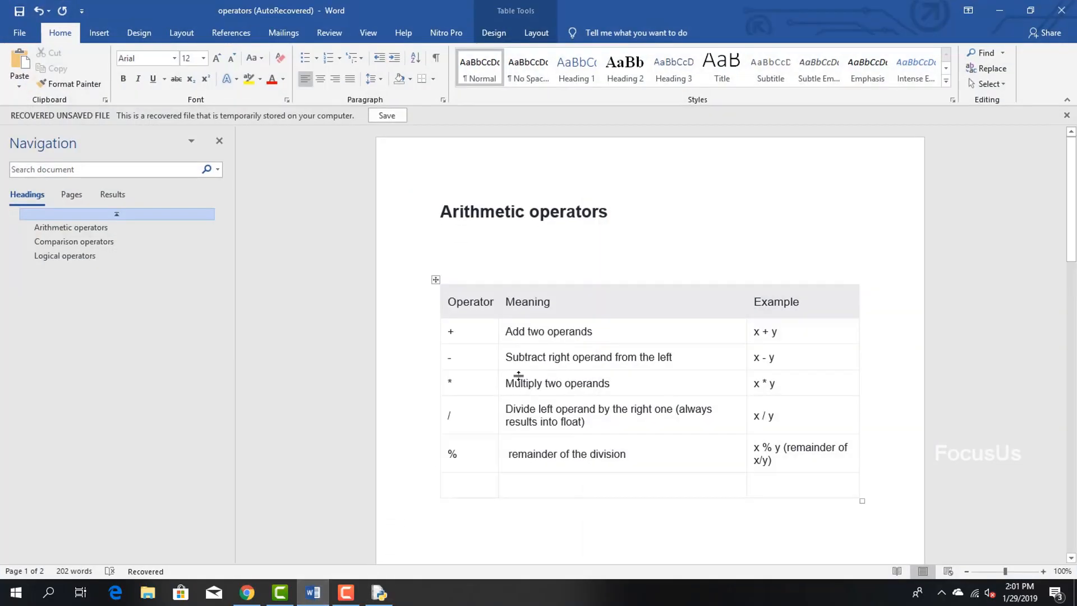
click(379, 592)
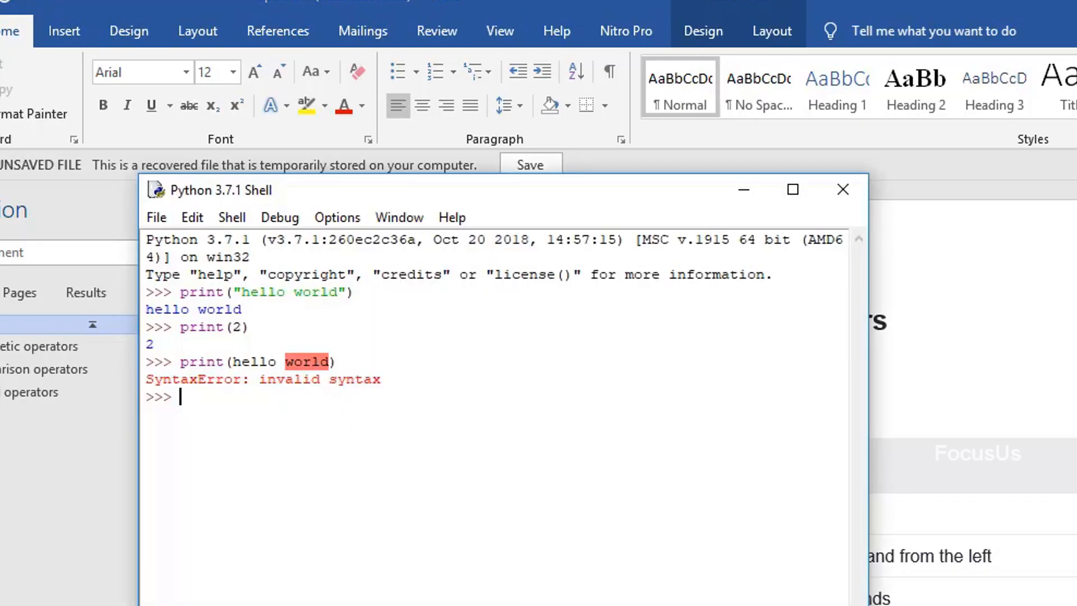
mouse_move(301, 437)
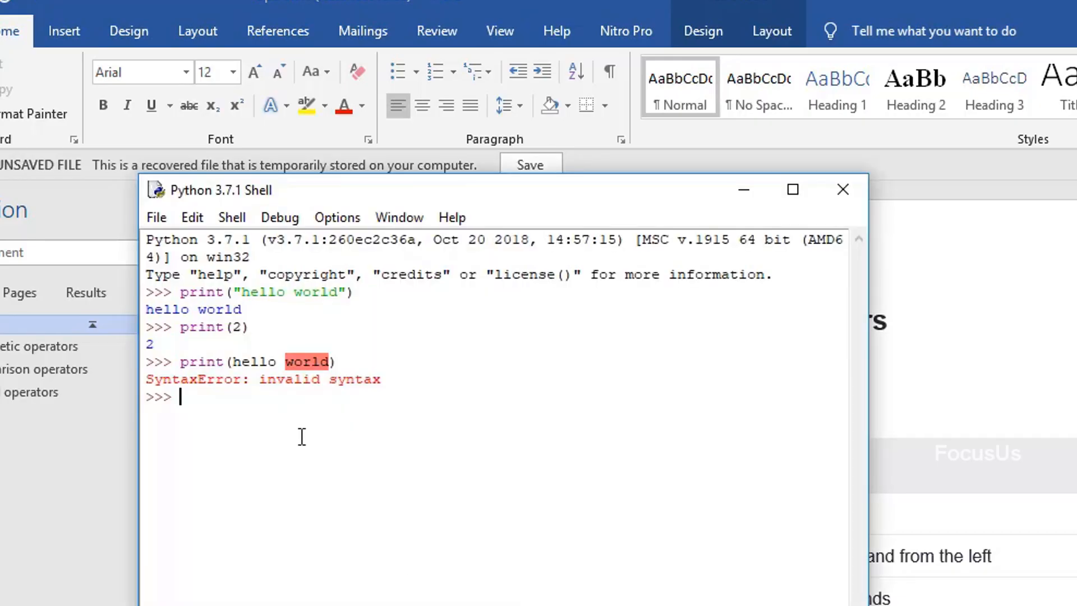
Evaluate 1+2, 2-1, 4*2, 5/2 and 5 % 2, getting 3, 1, 8, 2.5 and 1
text(1+2)
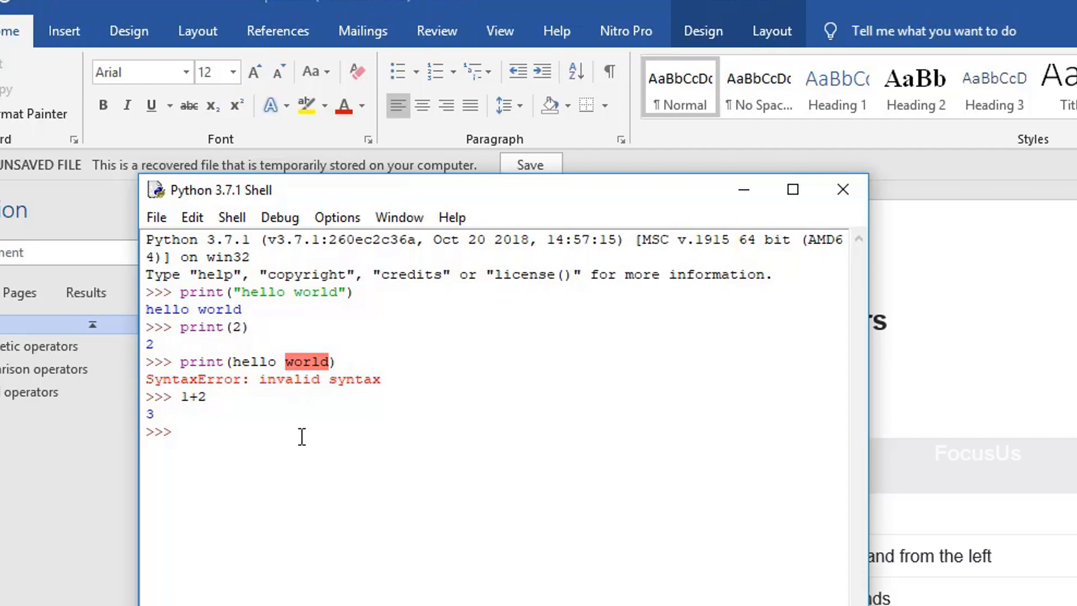
click(180, 431)
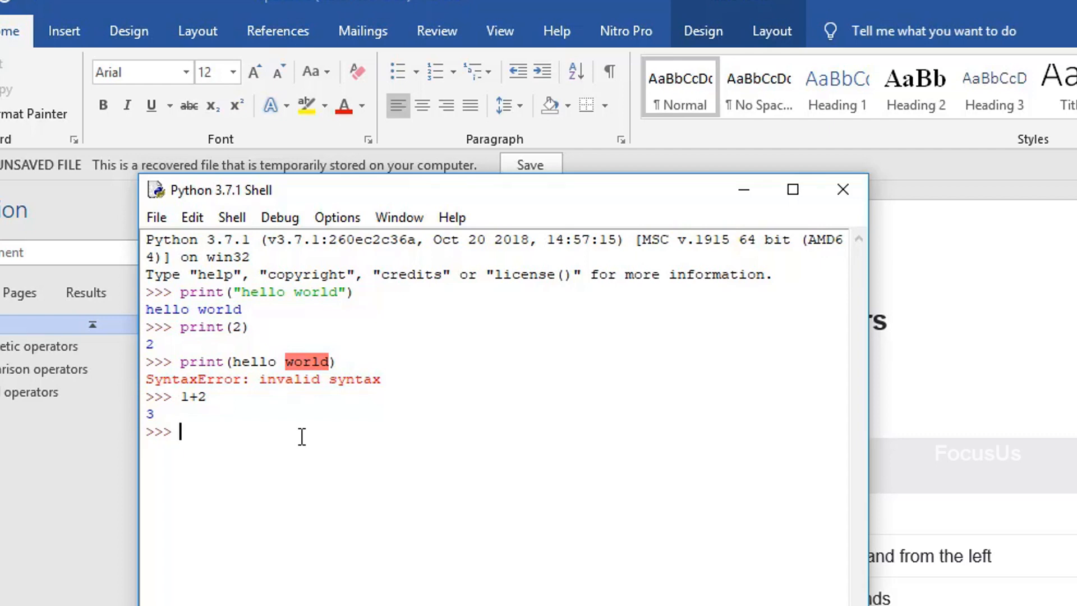
text(2-1)
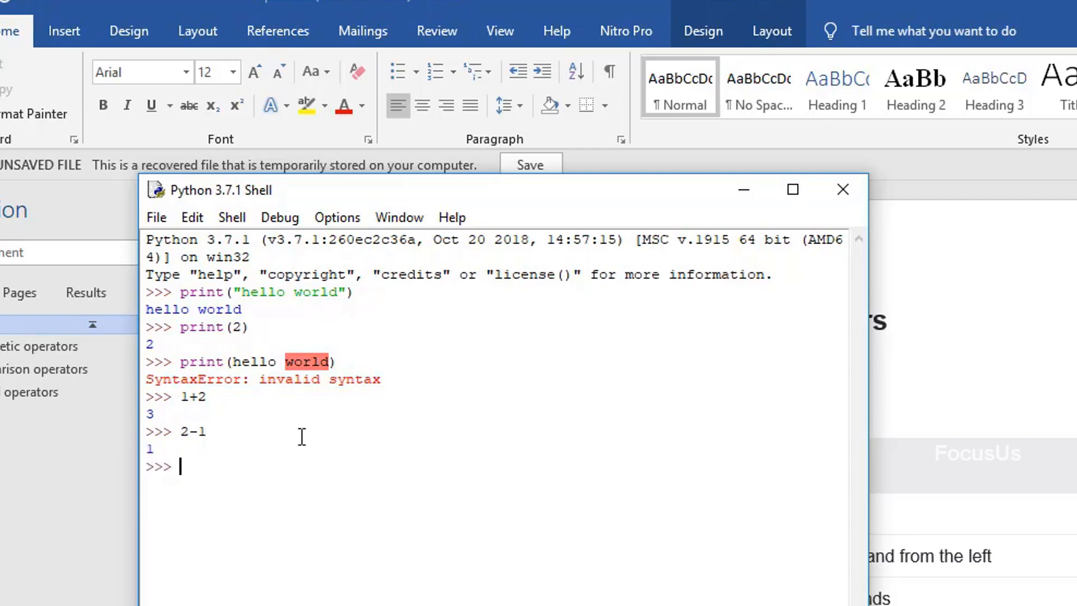
text(4*2)
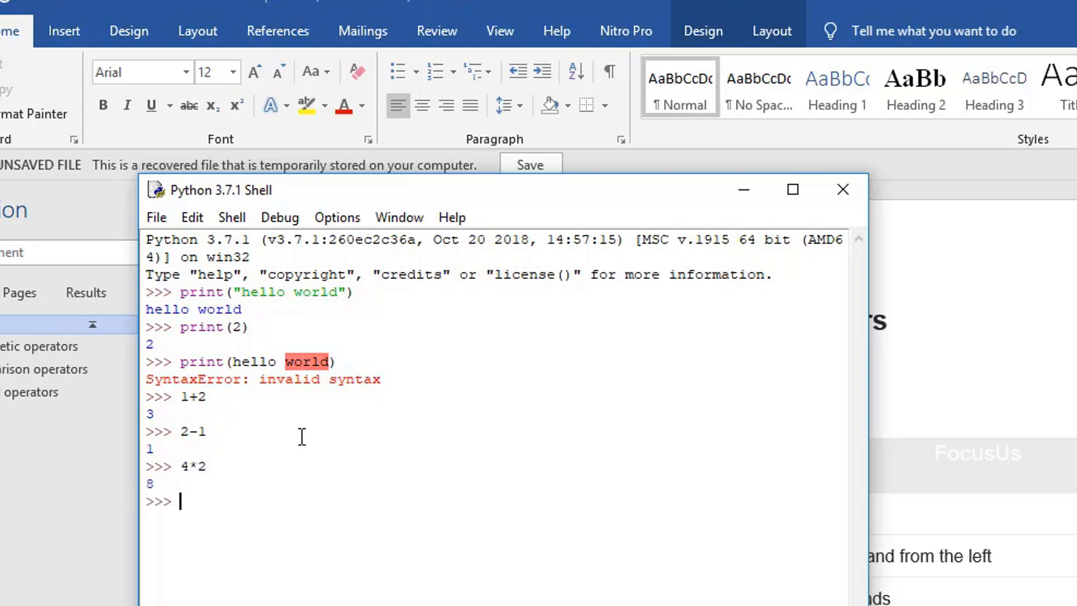
text(5)
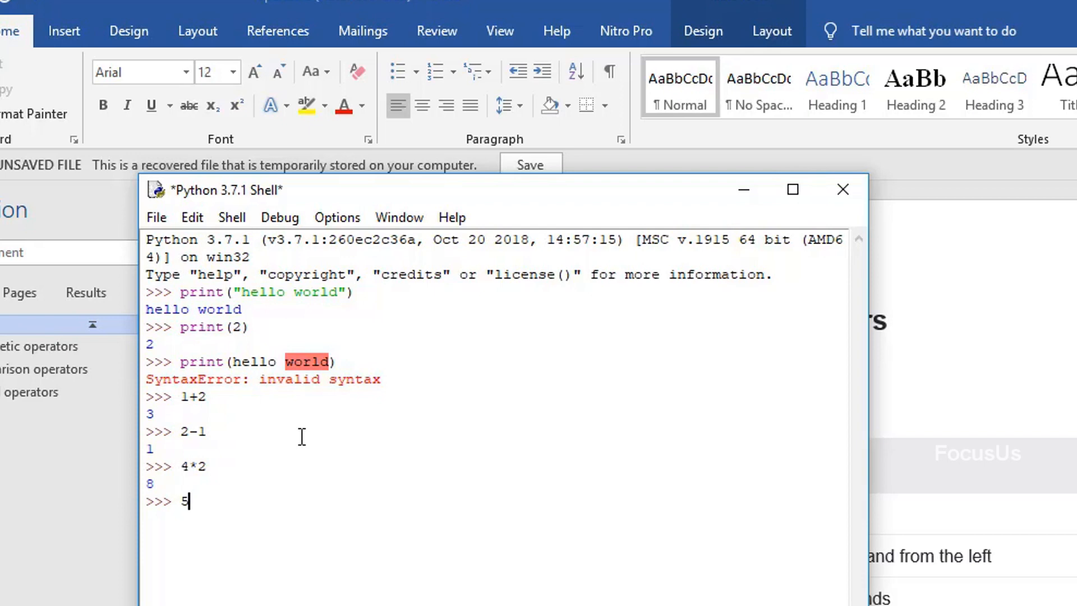
text(/2)
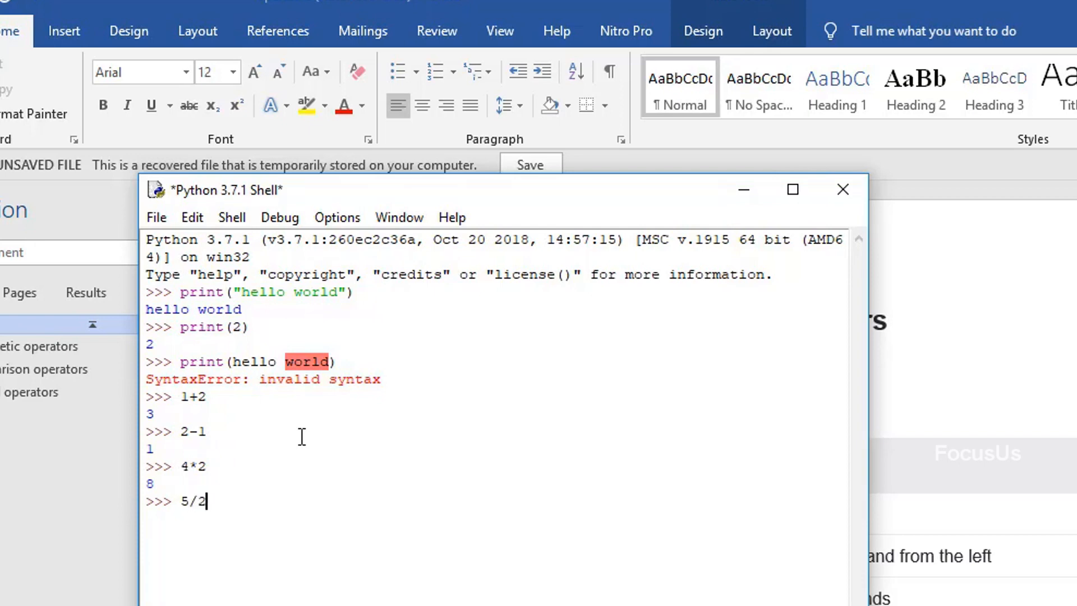
key(Return)
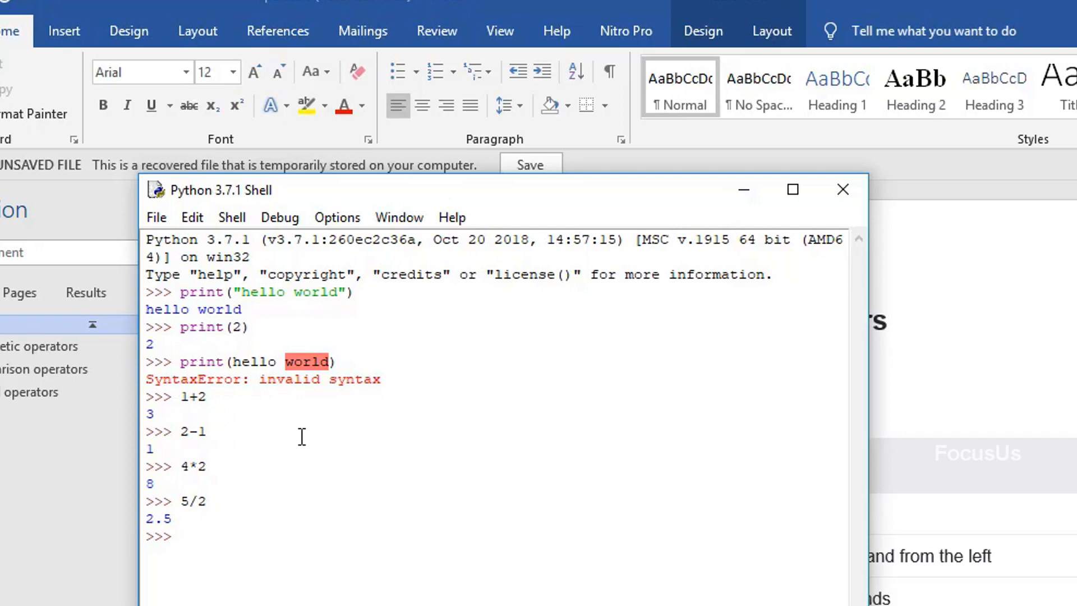
text(5)
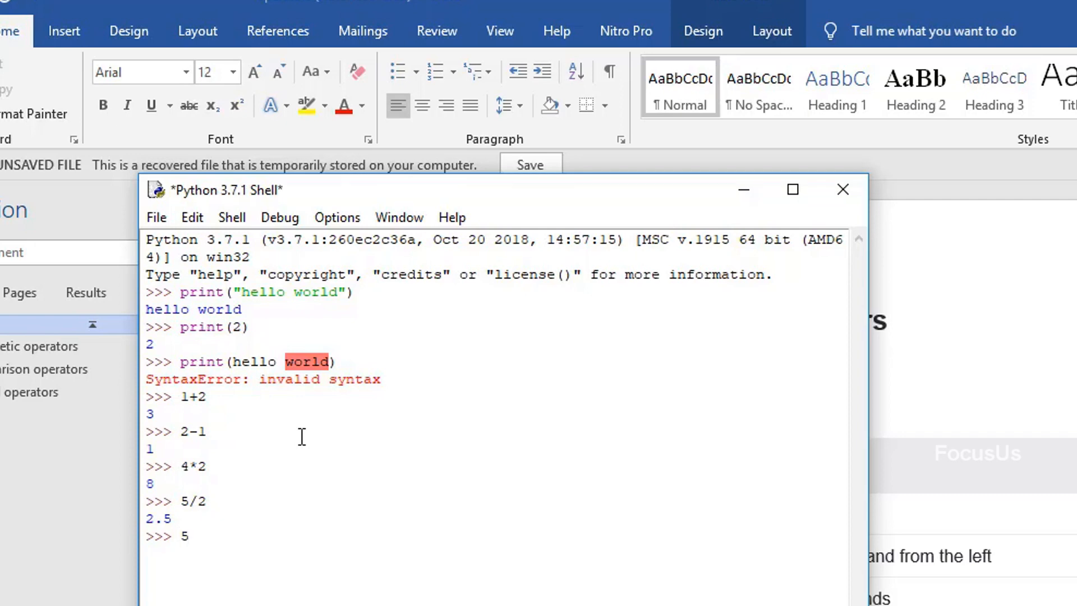
text(% 2)
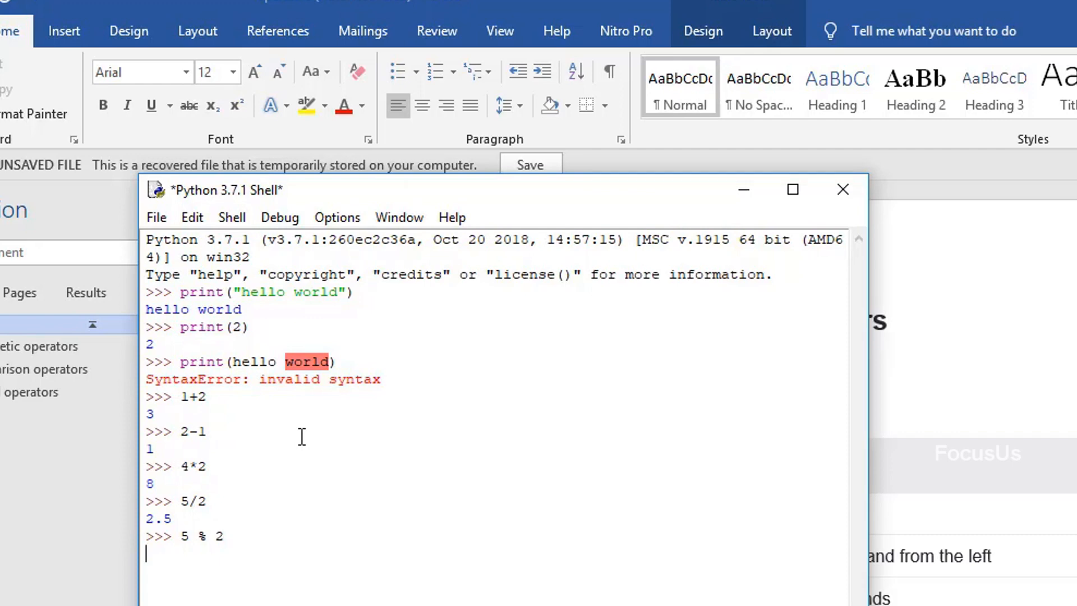
key(Return)
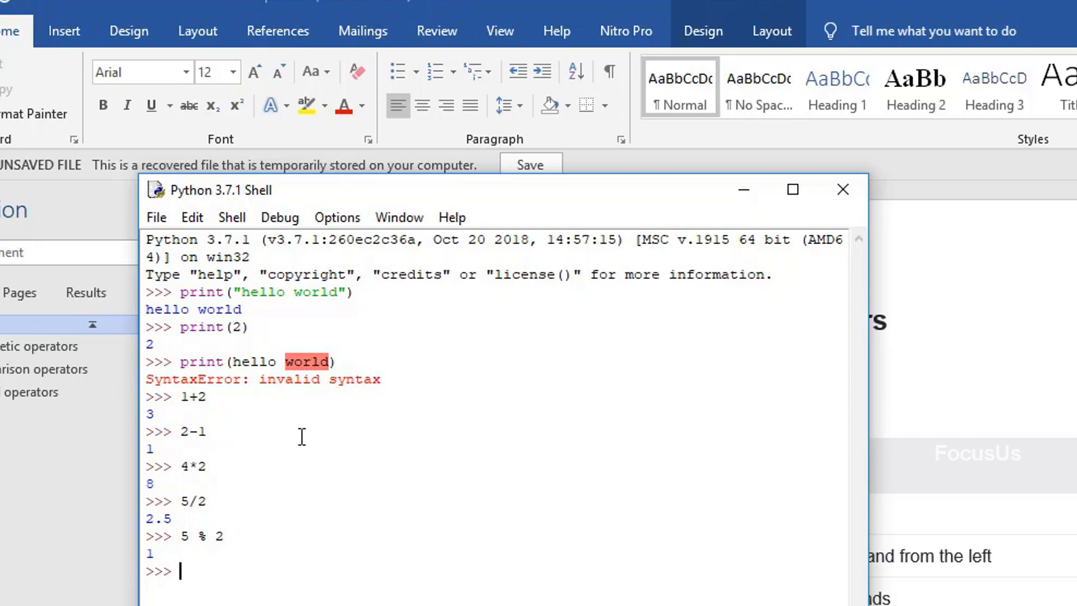
Create a new untitled script via File > New File
click(155, 217)
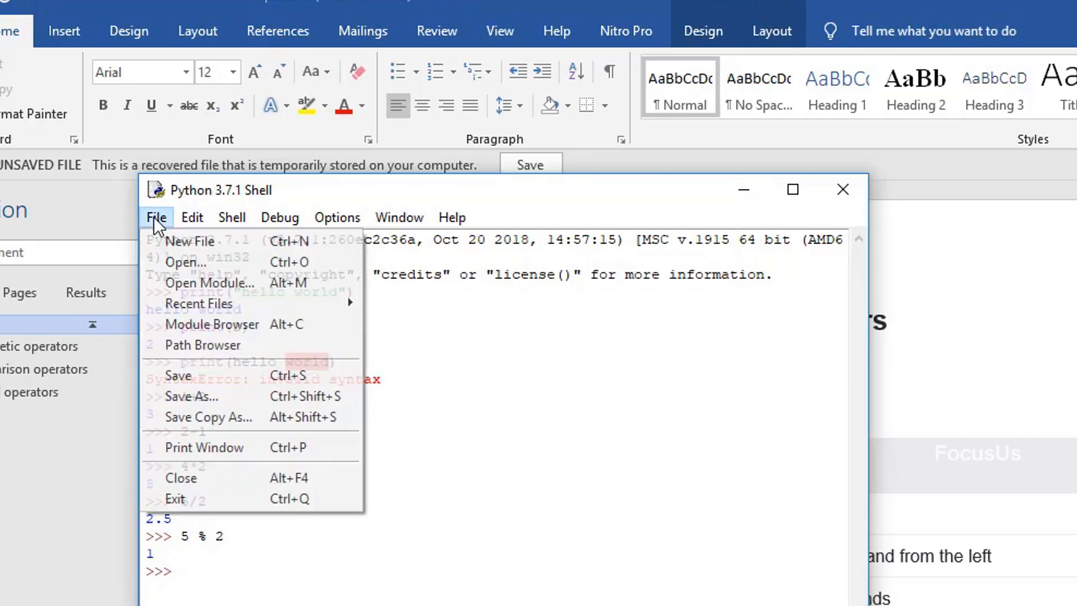
mouse_move(190, 242)
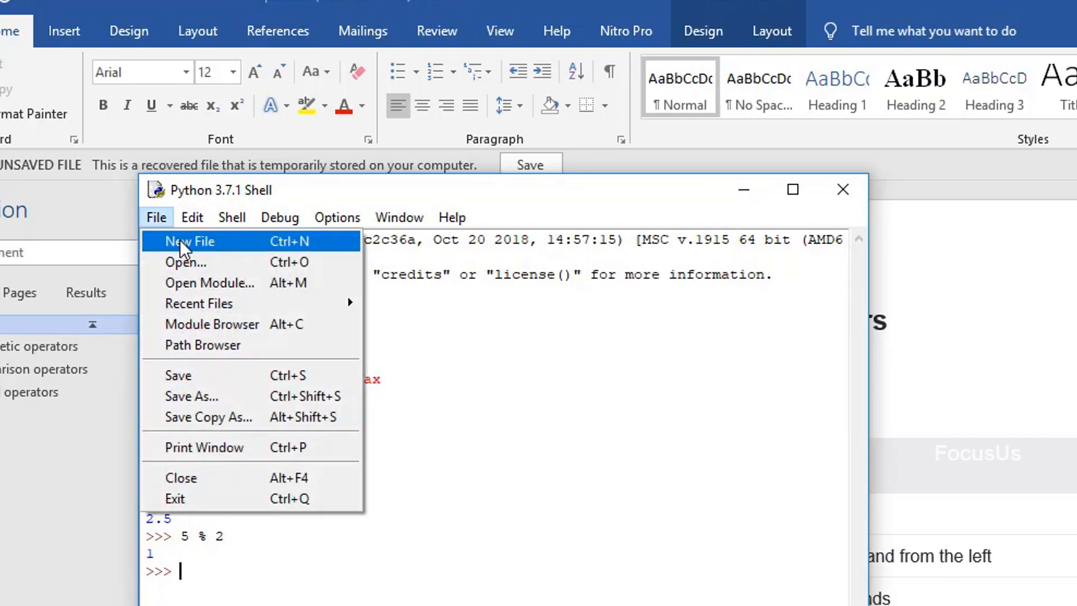
click(189, 241)
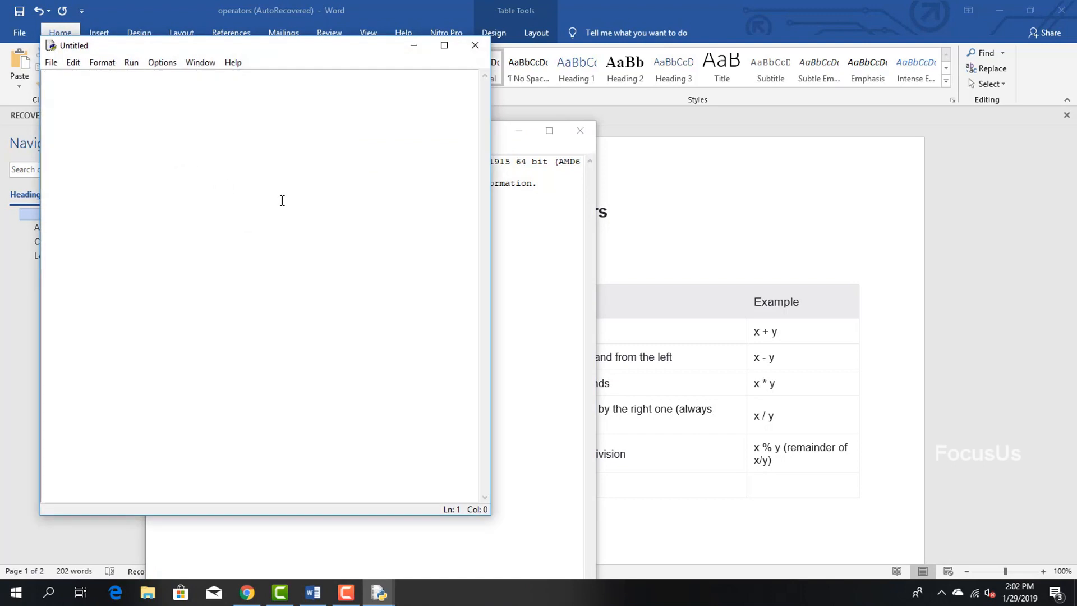
mouse_move(328, 230)
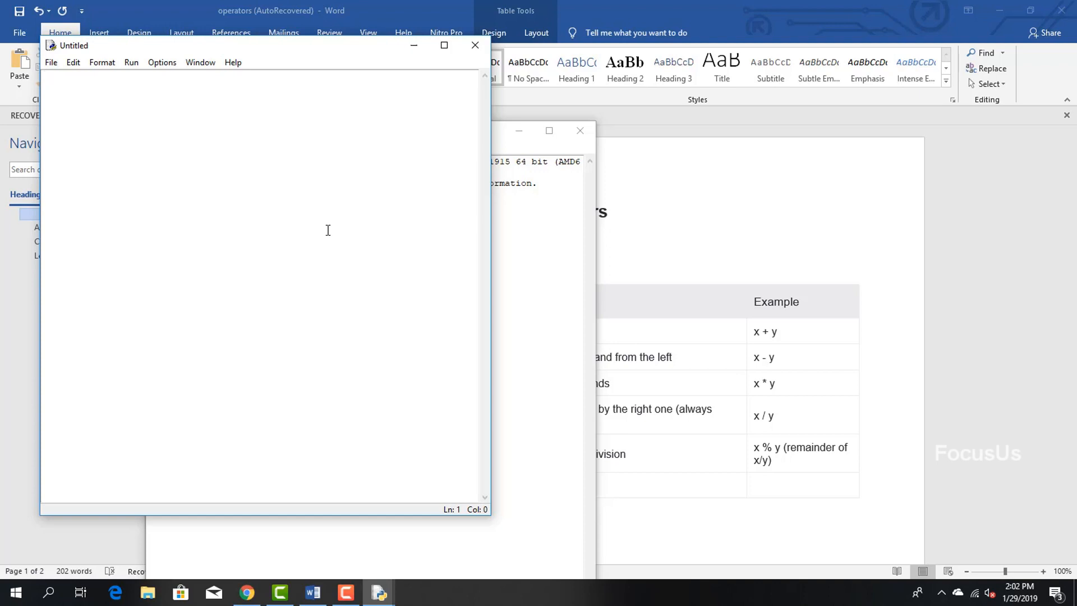
Write the first line a=int(input("enter a number"))
text(a)
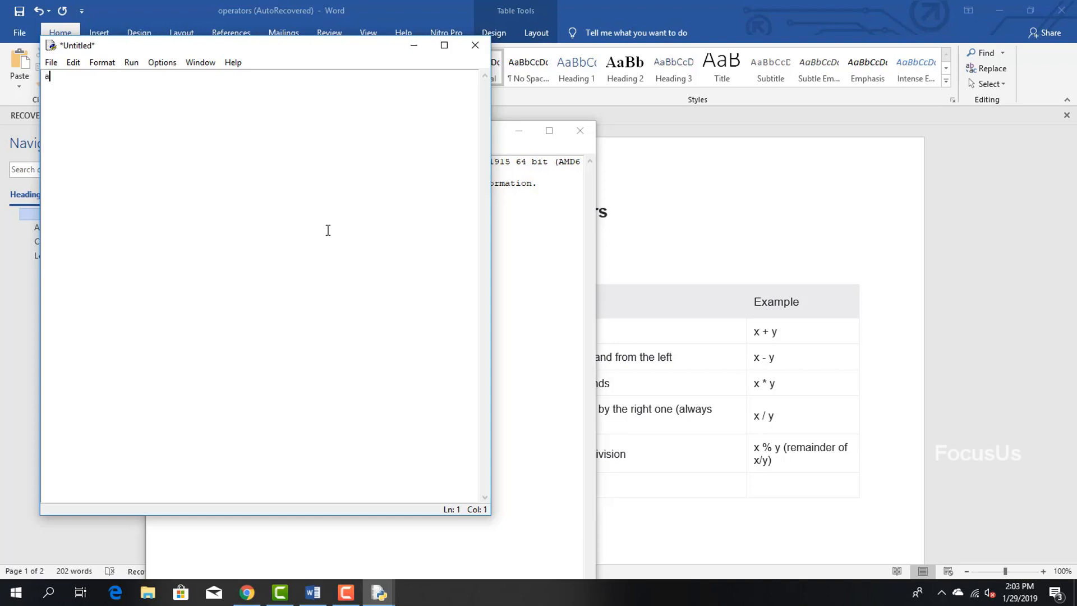
text(=int)
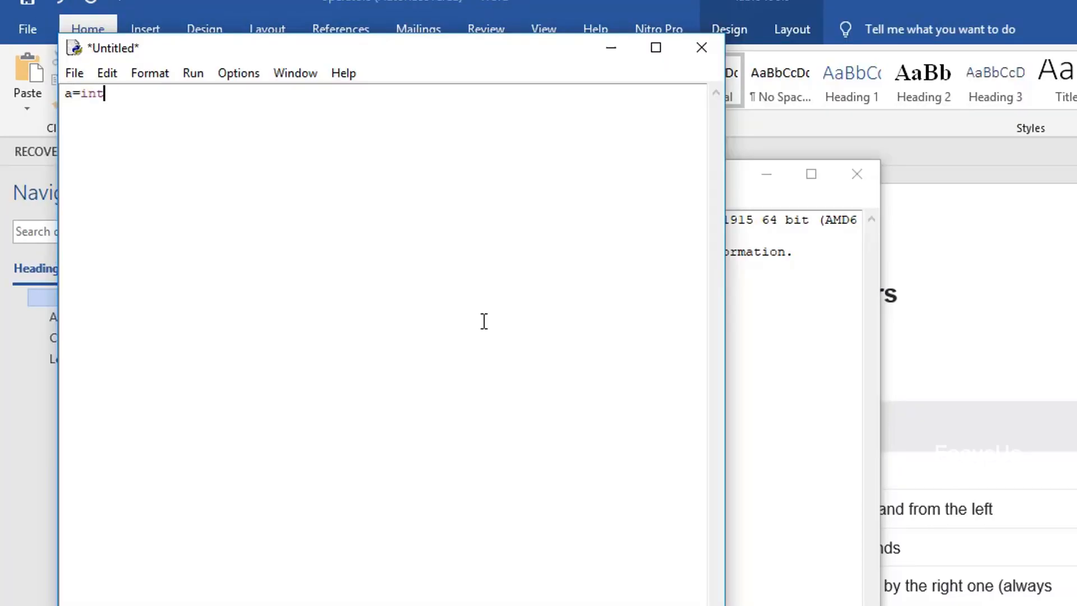
text((inpu)
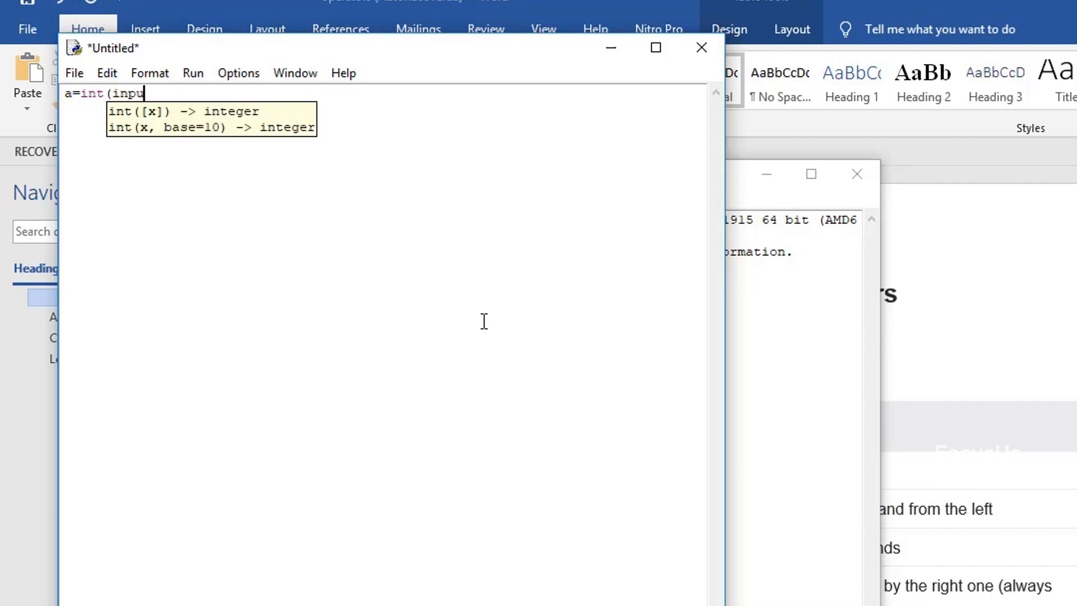
text(t()
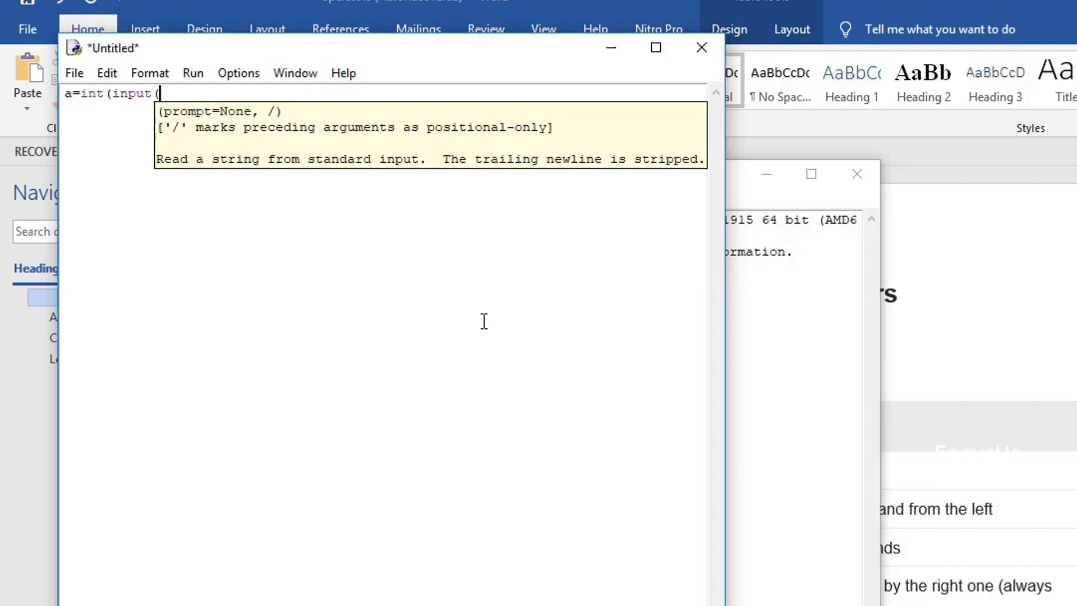
text("enter a n)
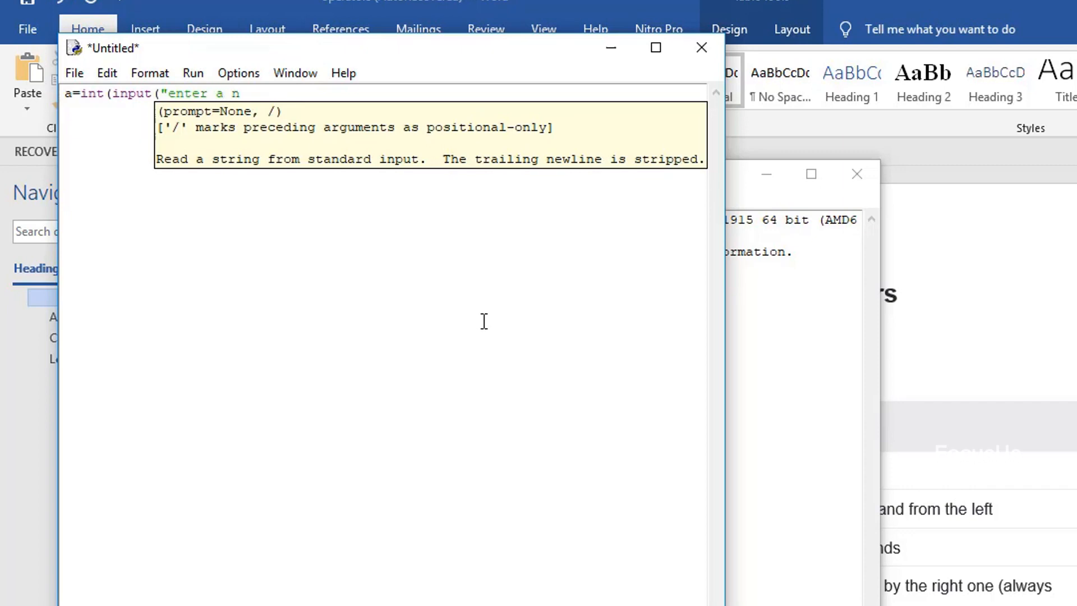
text(umber)))
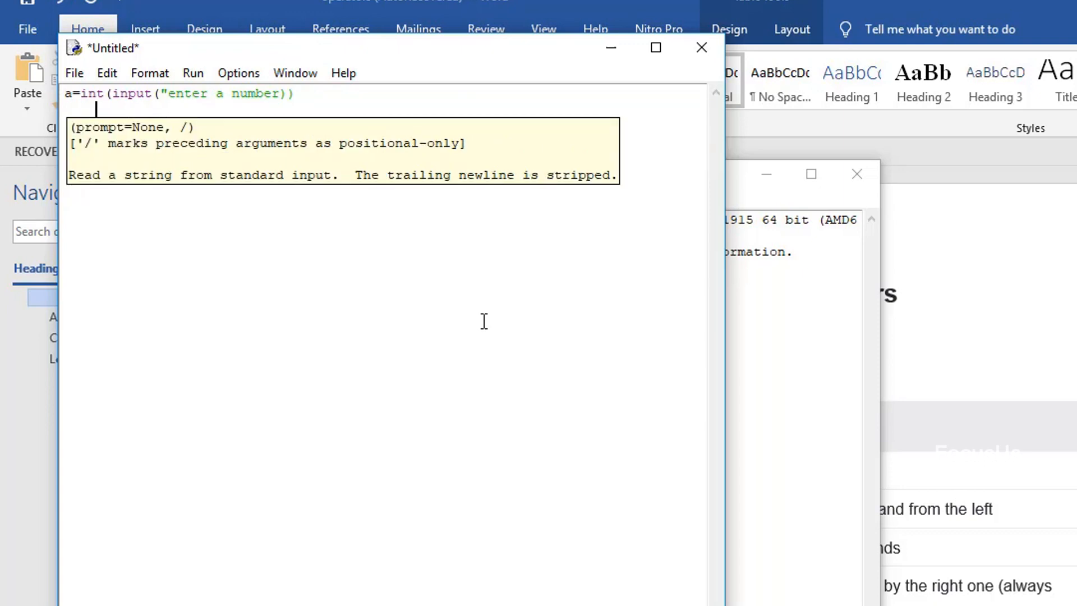
Write b=int(input("enter another number")) and begin the print(a+b) line
text(b=)
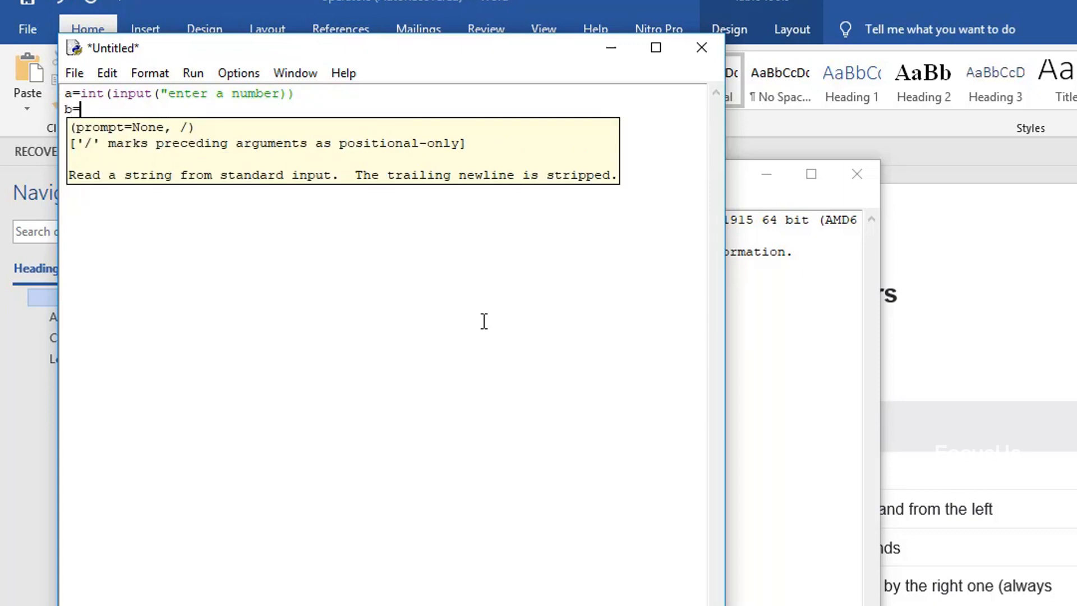
text(int()
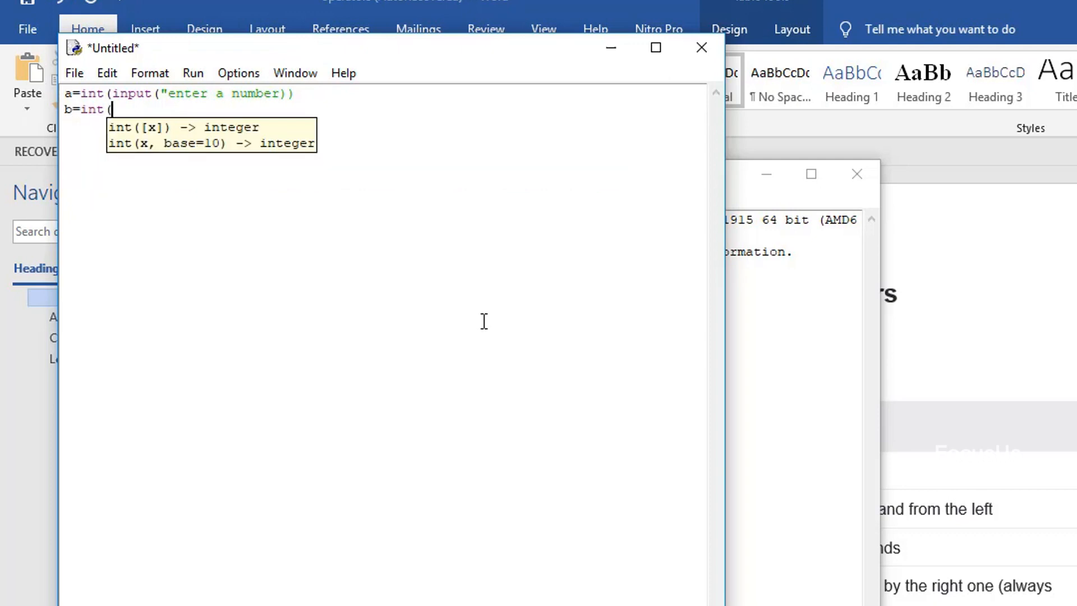
text(input)
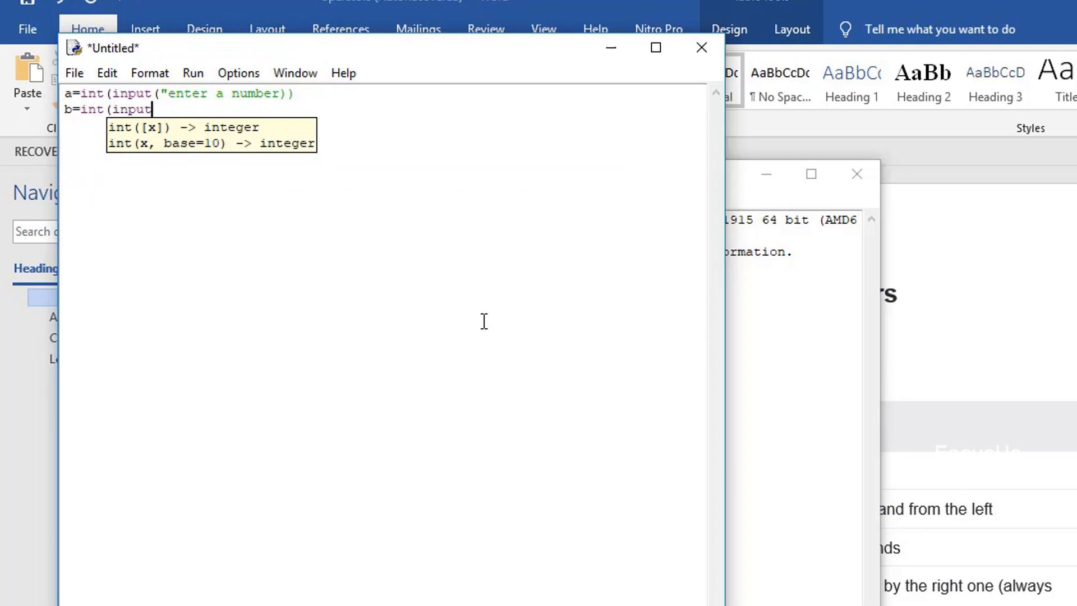
text("enter another num)
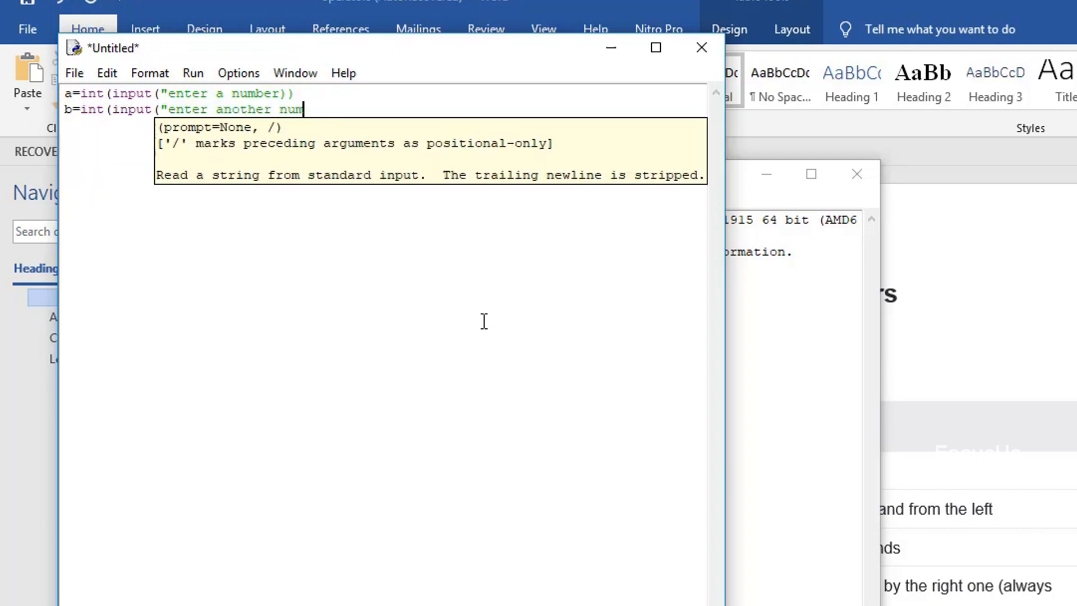
text(ber")))
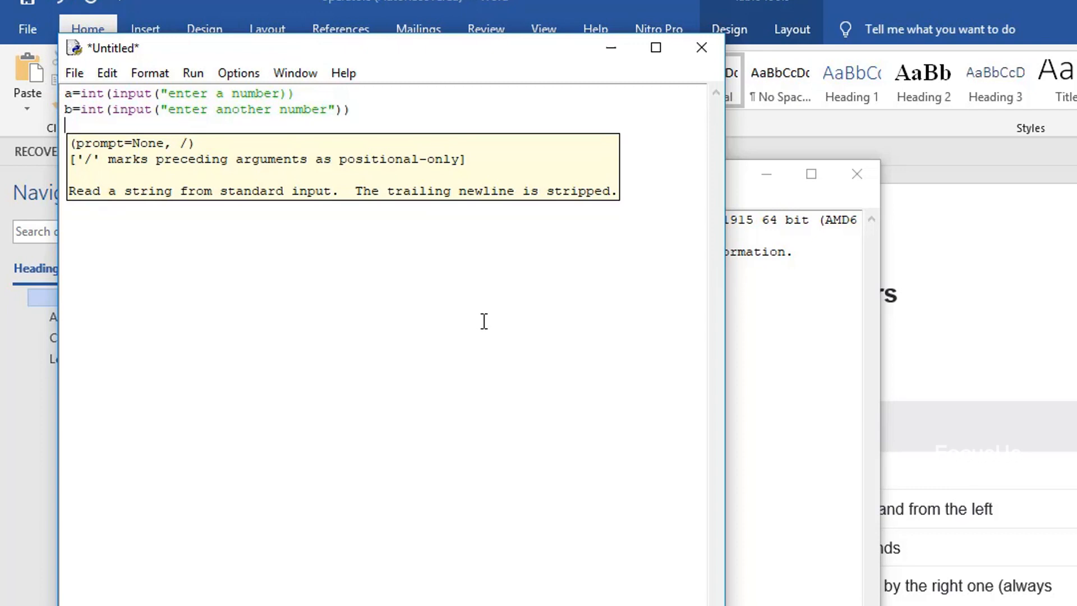
text(print(a)
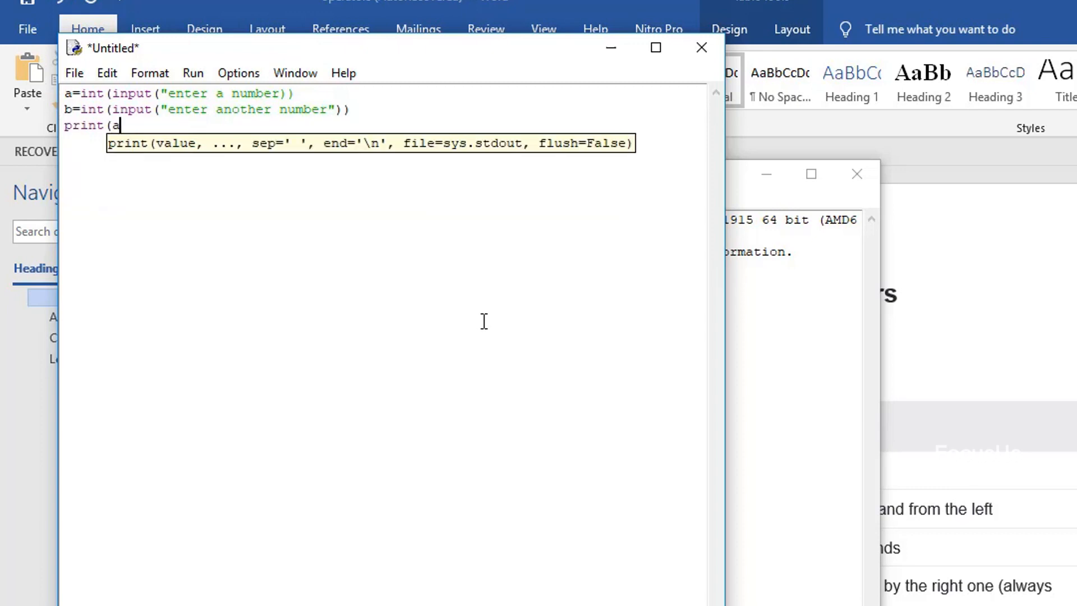
Finish print(a+b) and save the script as 12.py in the Python37 folder
text(+b))
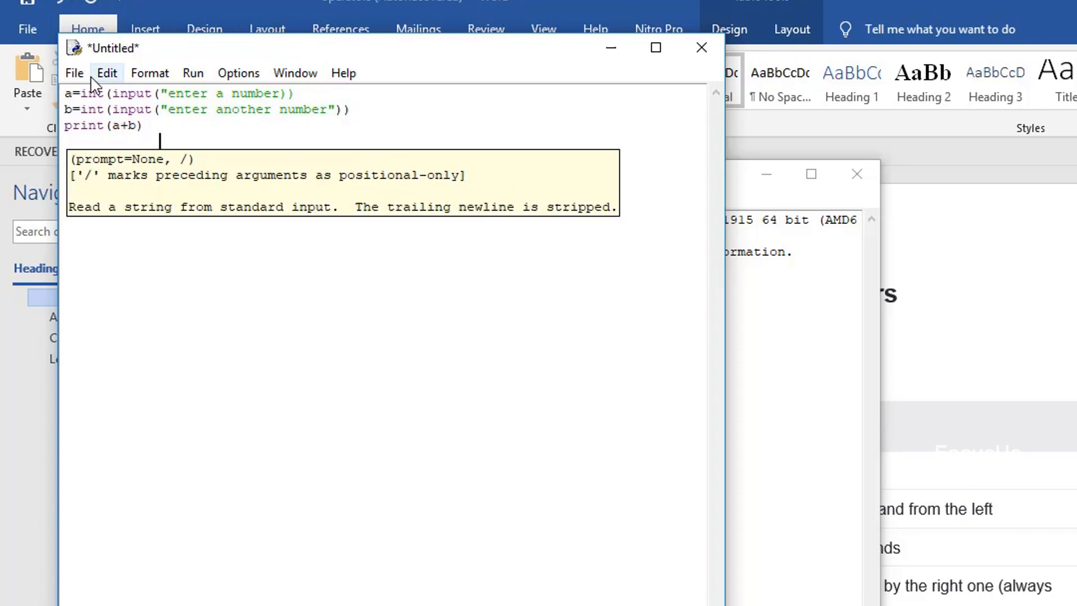
click(107, 73)
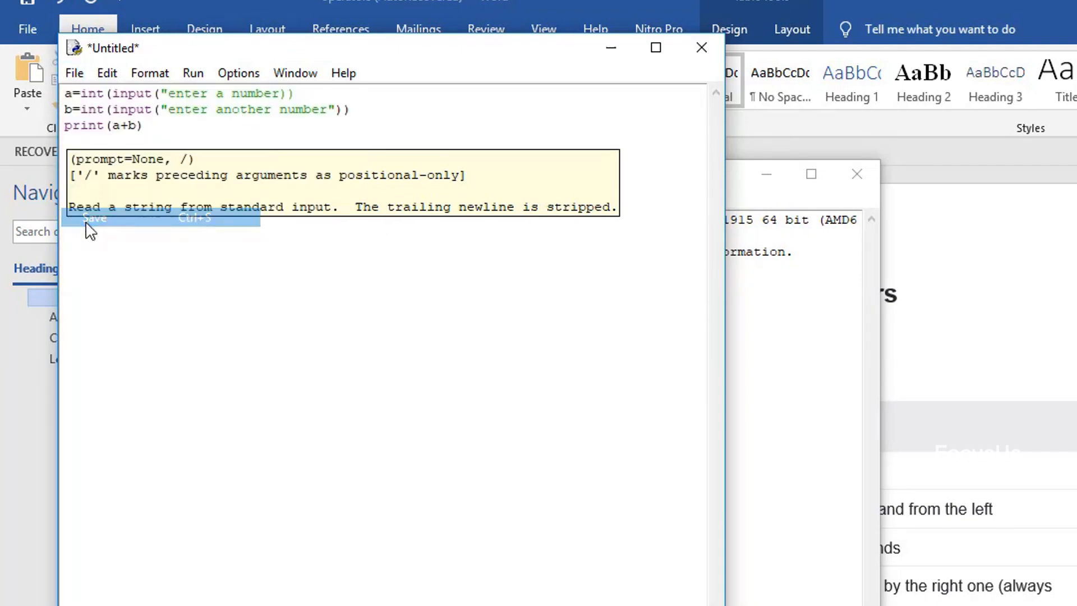
click(94, 218)
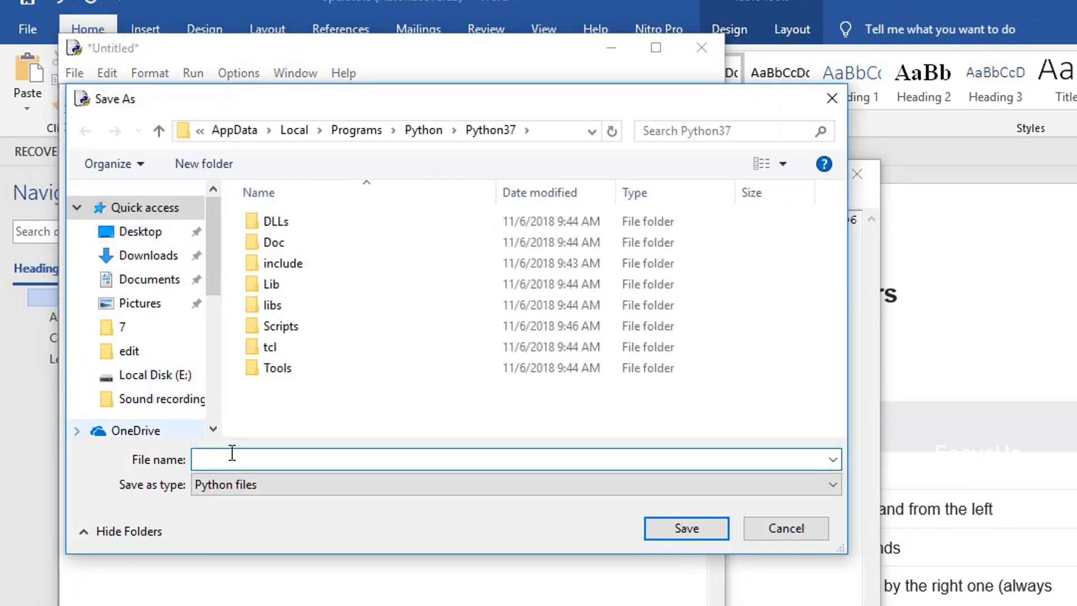
text(12)
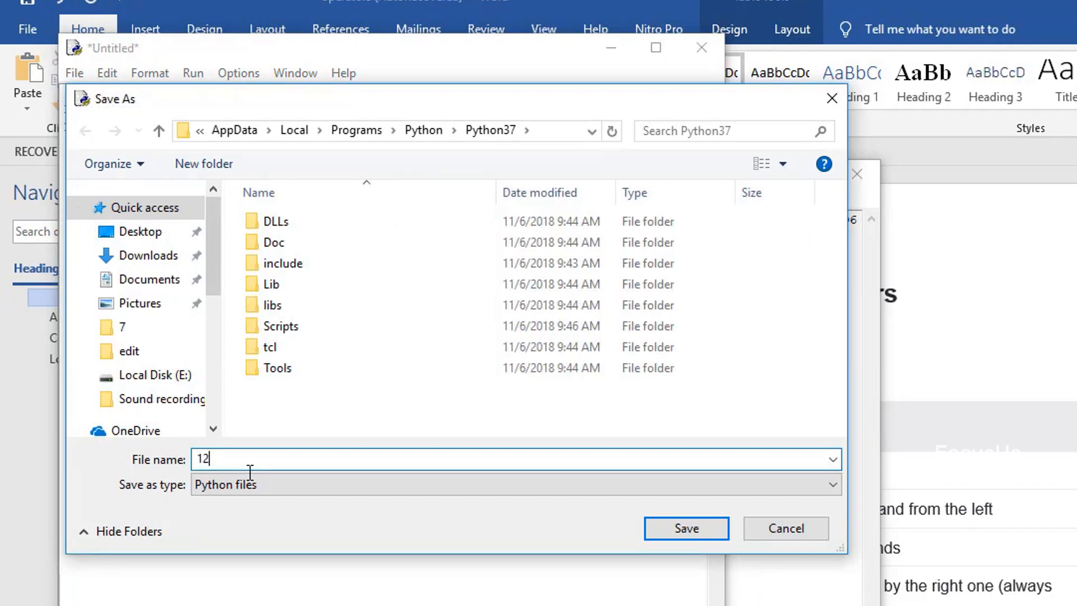
click(685, 528)
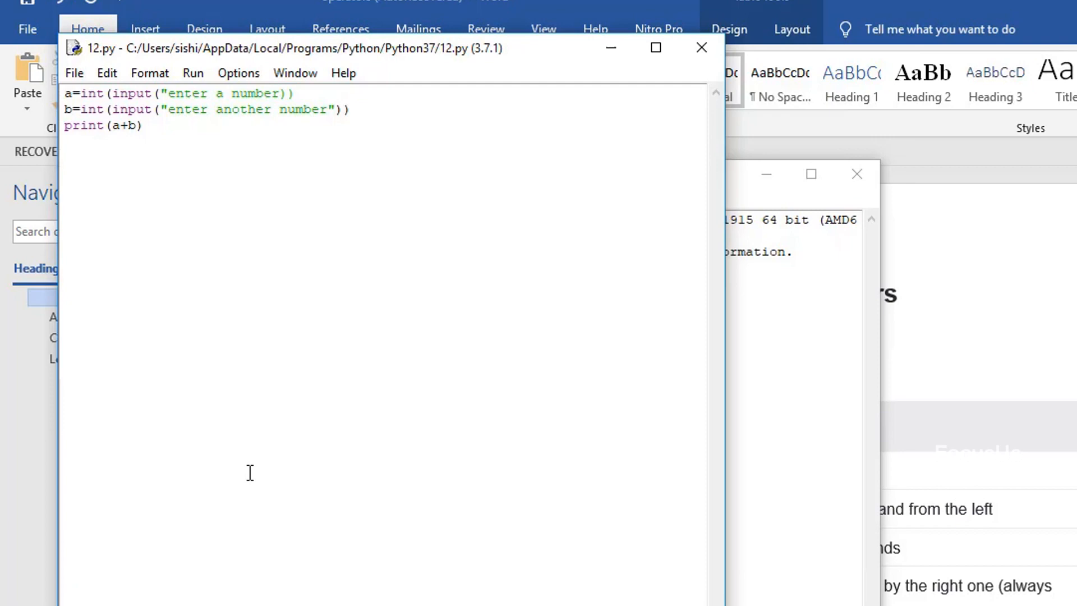
mouse_move(356, 376)
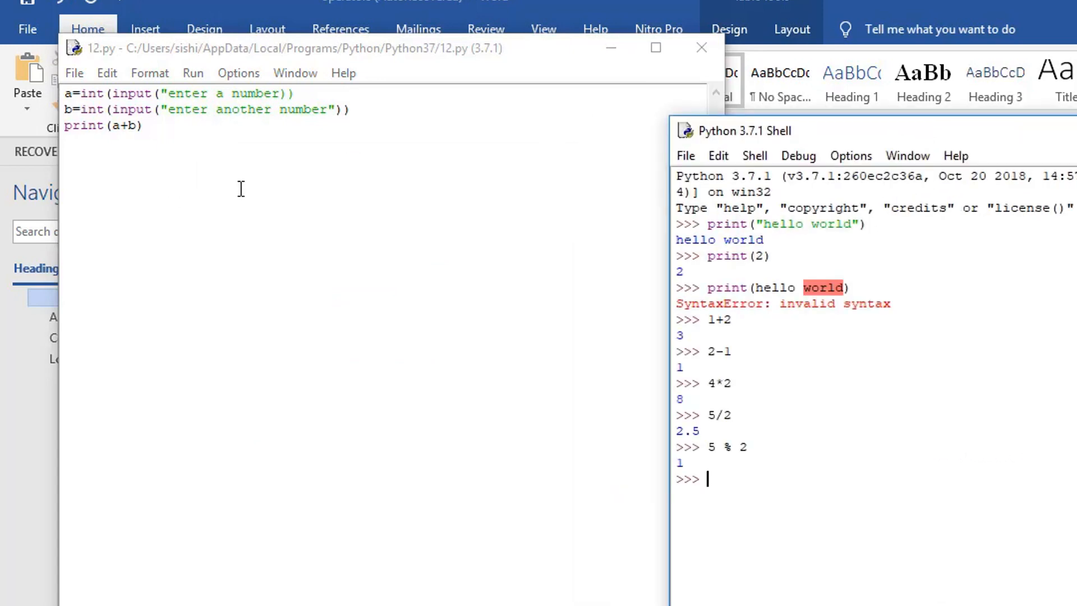
Run 12.py via Run > Run Module and dismiss the EOL SyntaxError dialog
click(74, 73)
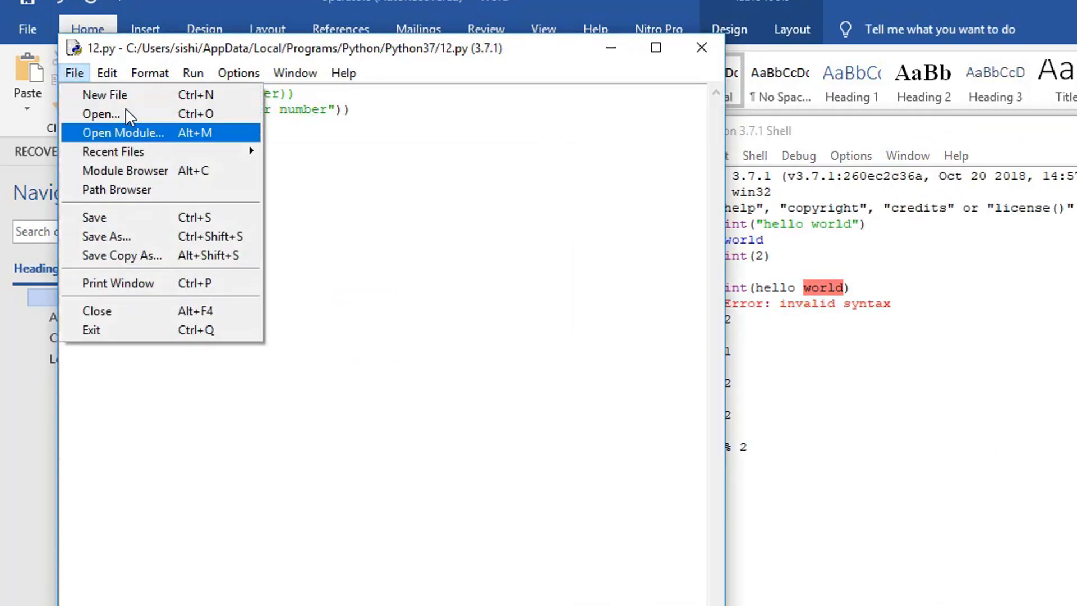
click(193, 73)
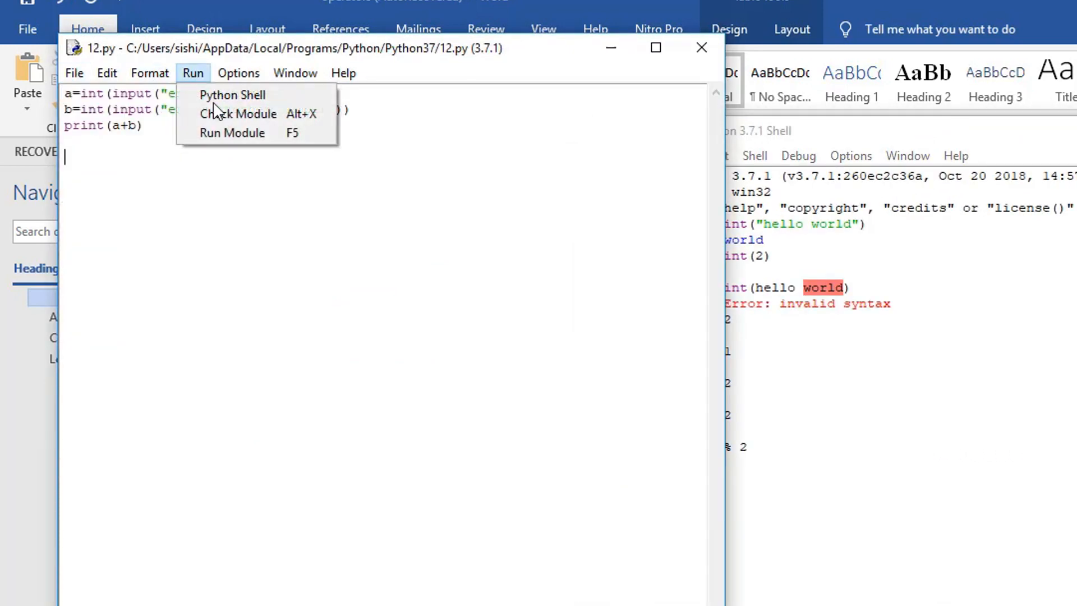
click(232, 132)
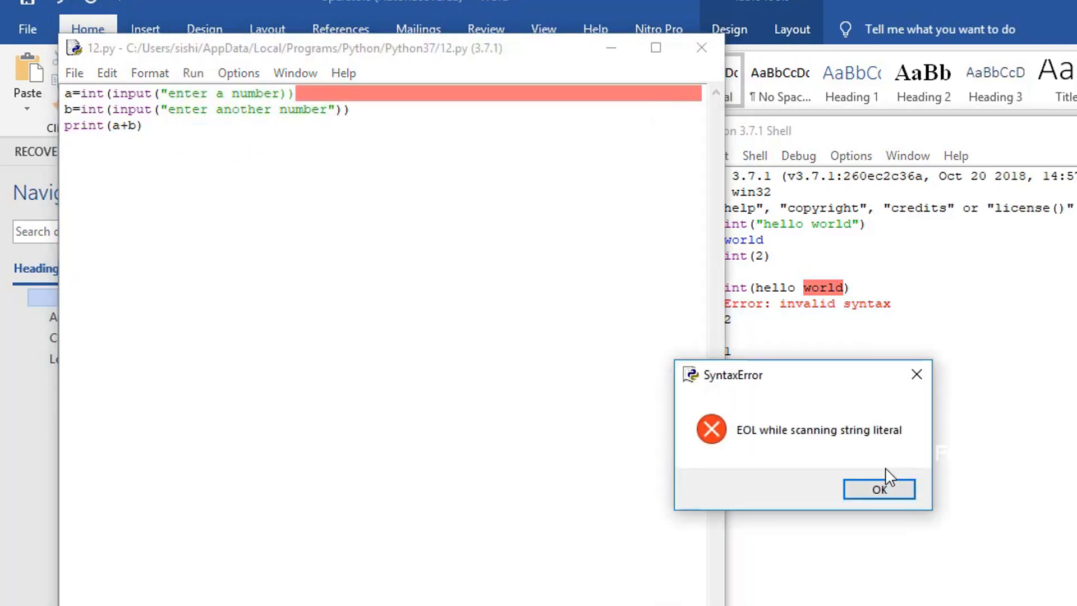
mouse_move(892, 498)
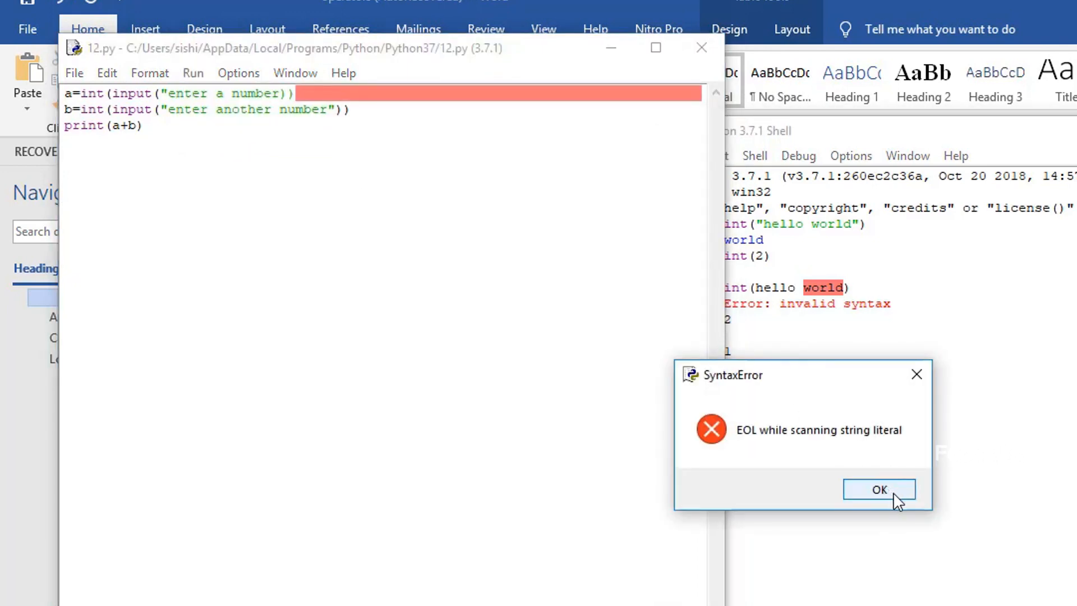
click(879, 489)
text(")
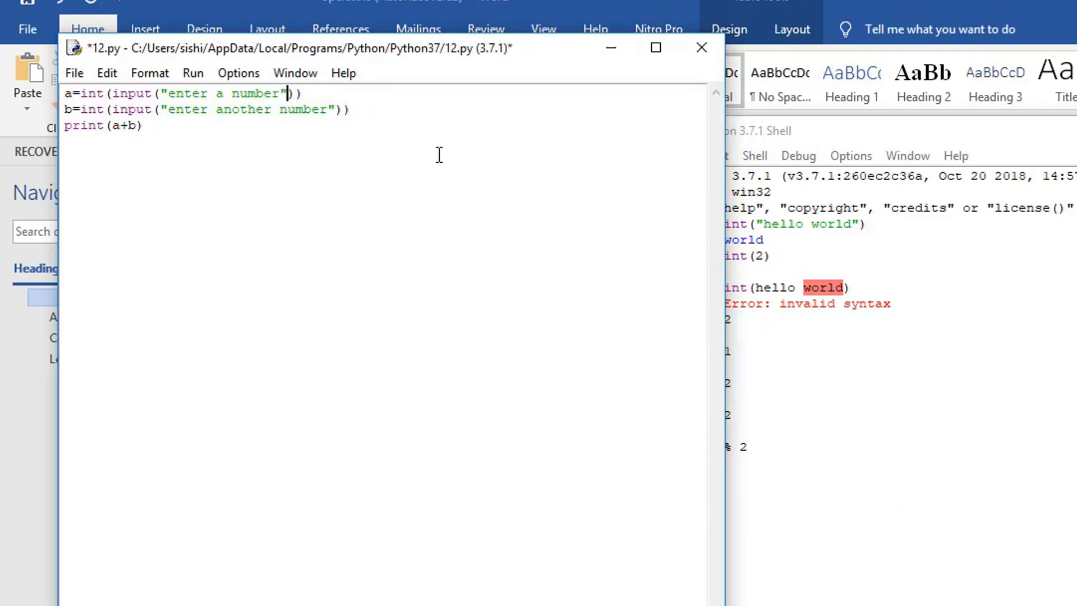
mouse_move(376, 94)
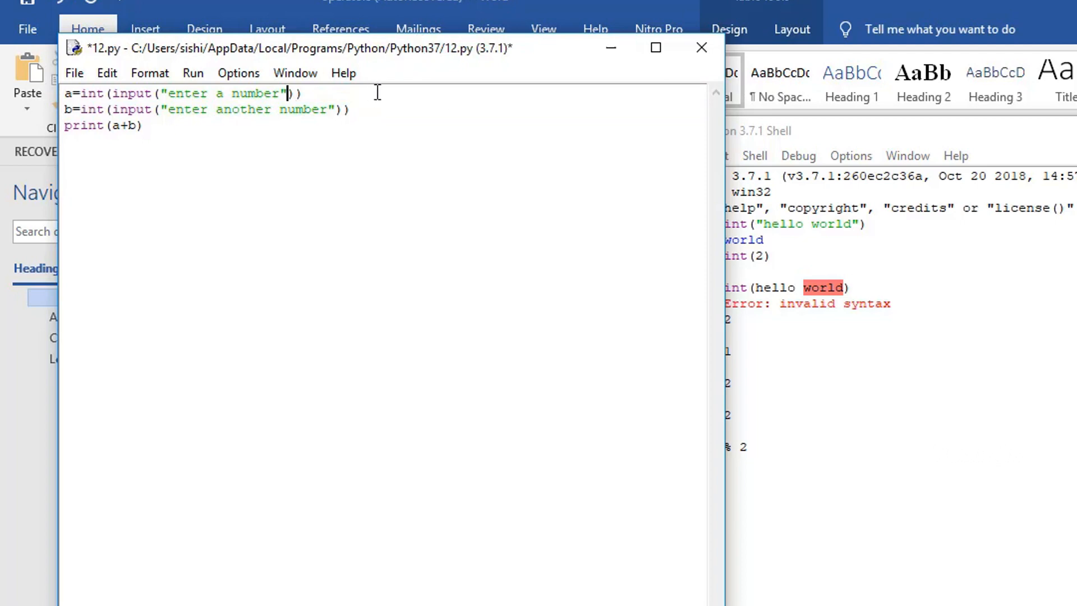
Run the corrected 12.py, accept saving first, and enter 5 at the prompt
click(238, 73)
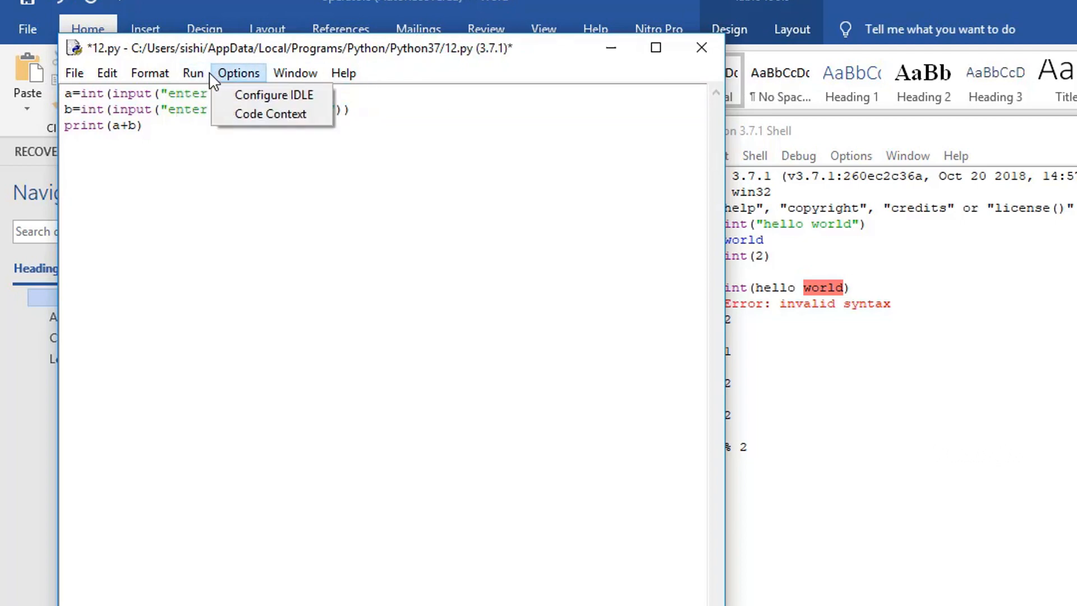
click(193, 73)
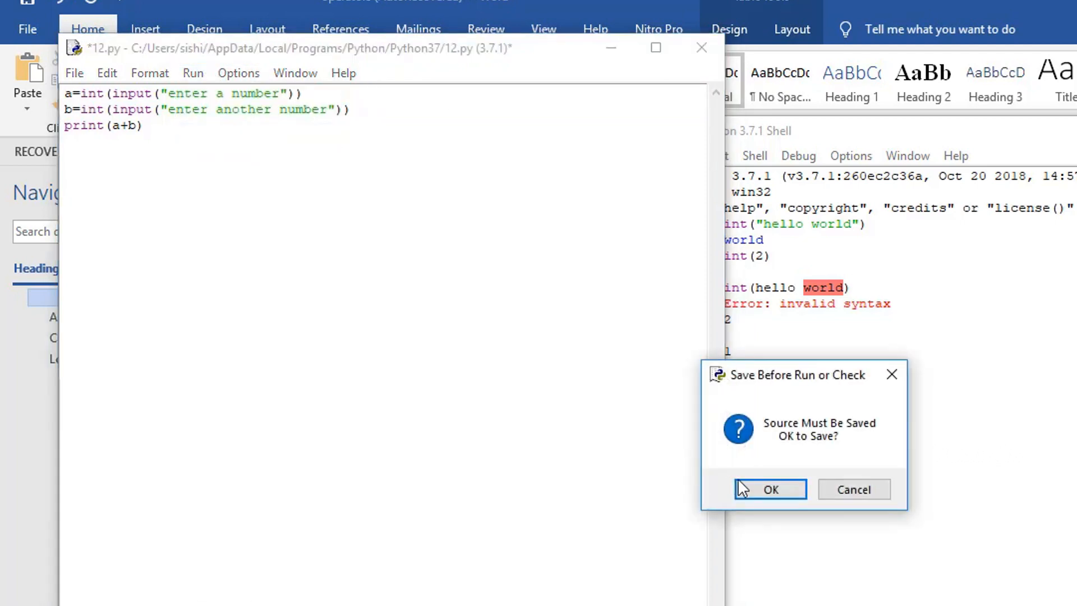
click(769, 489)
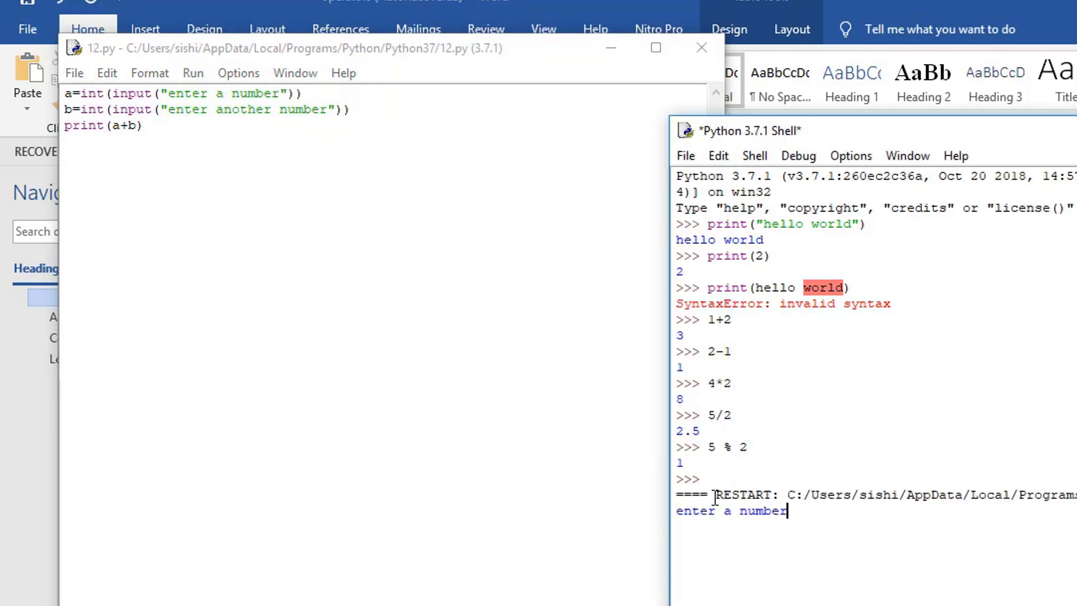
mouse_move(911, 505)
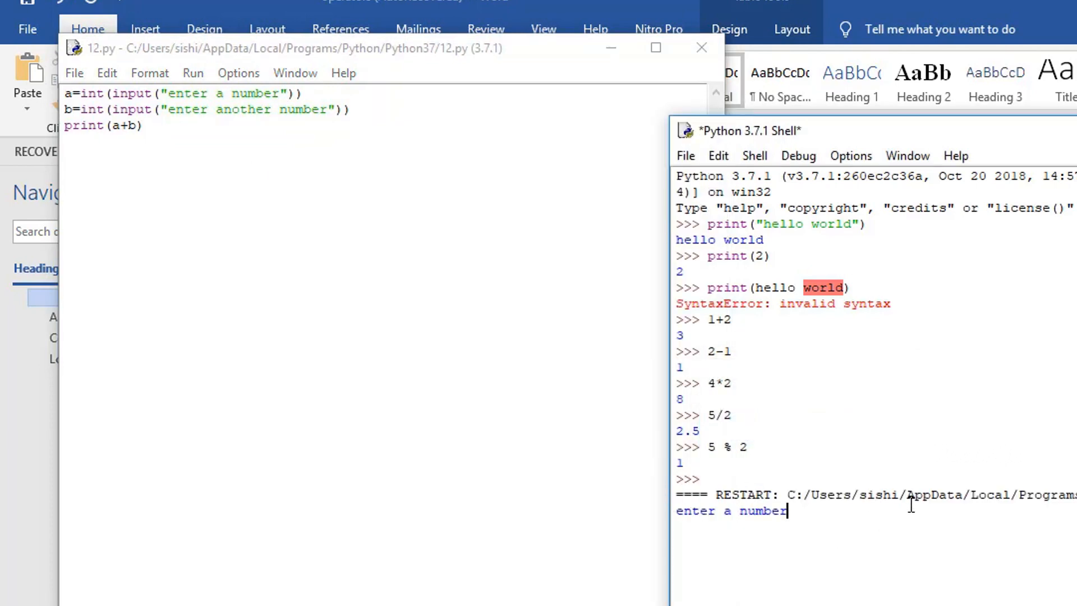
text(5)
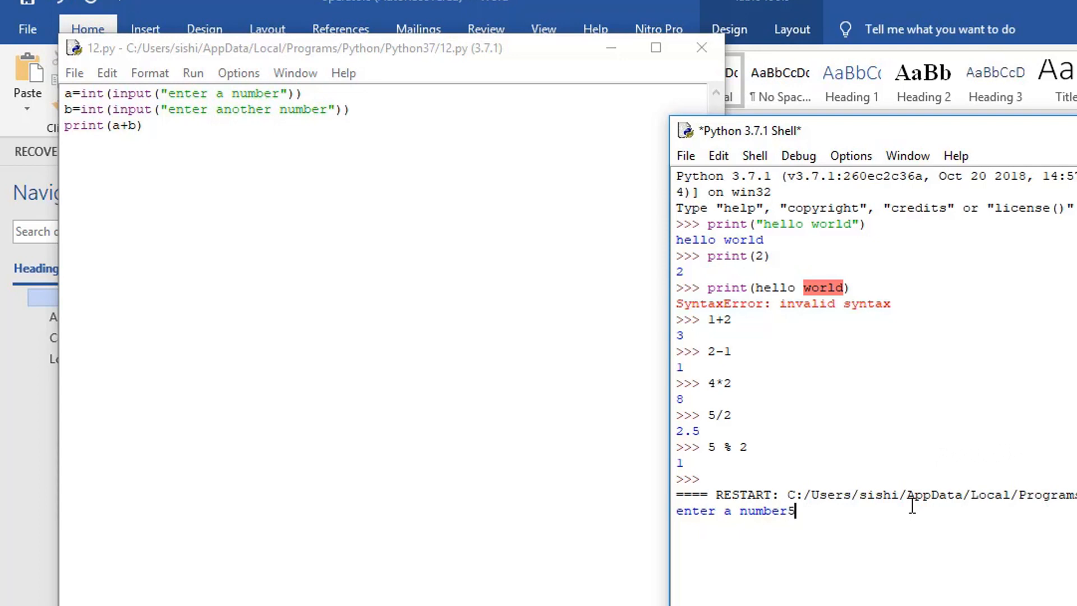